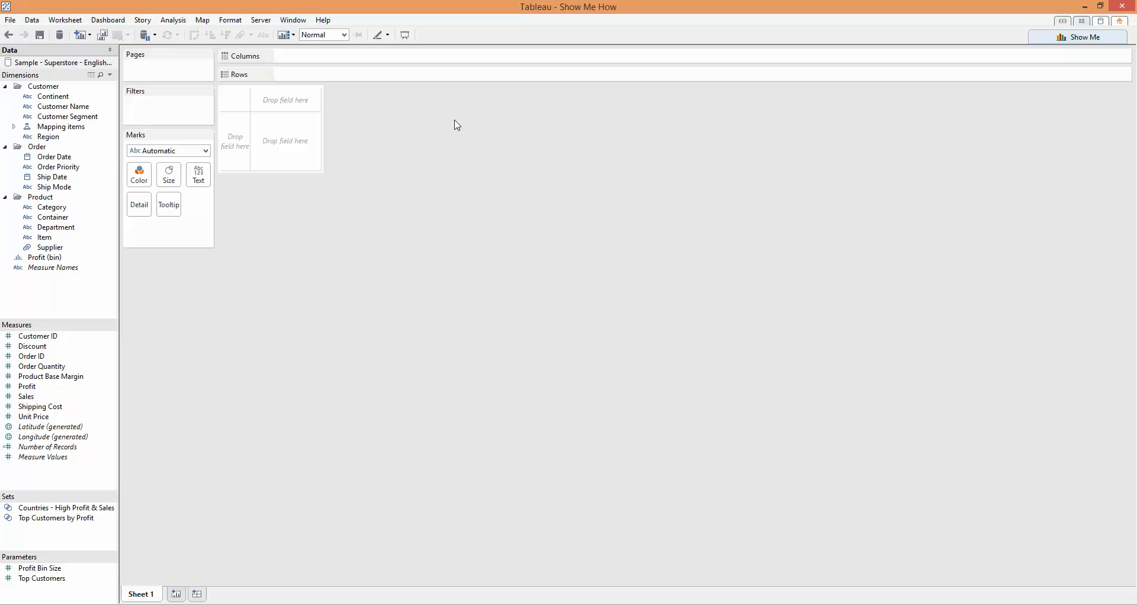
{"action": "mouse_move", "coordinate": [1075, 36]}
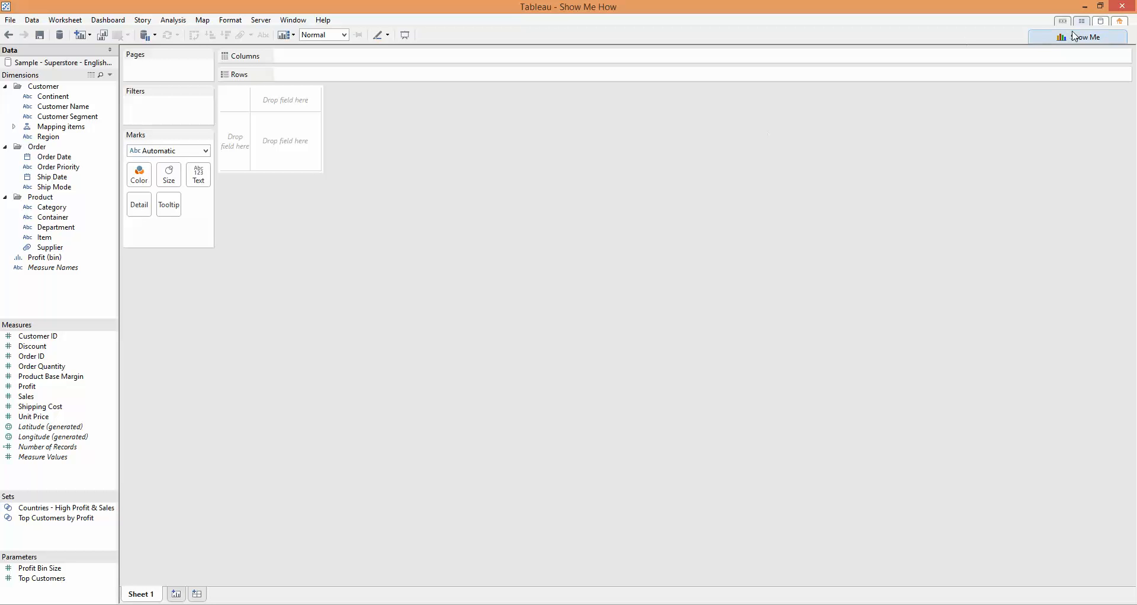
Open Show Me to read the heat map chart's field requirements
{"action": "left_click", "coordinate": [1083, 37]}
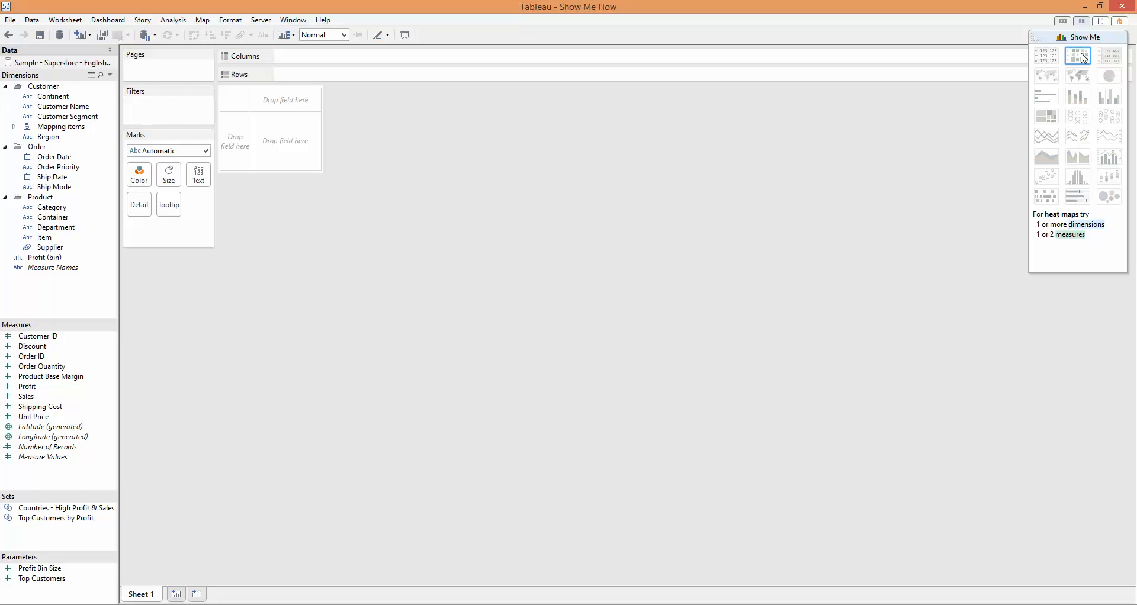
Build a text table with Customer Segment rows, Category columns and SUM(Sales) as text
{"action": "left_click", "coordinate": [49, 136]}
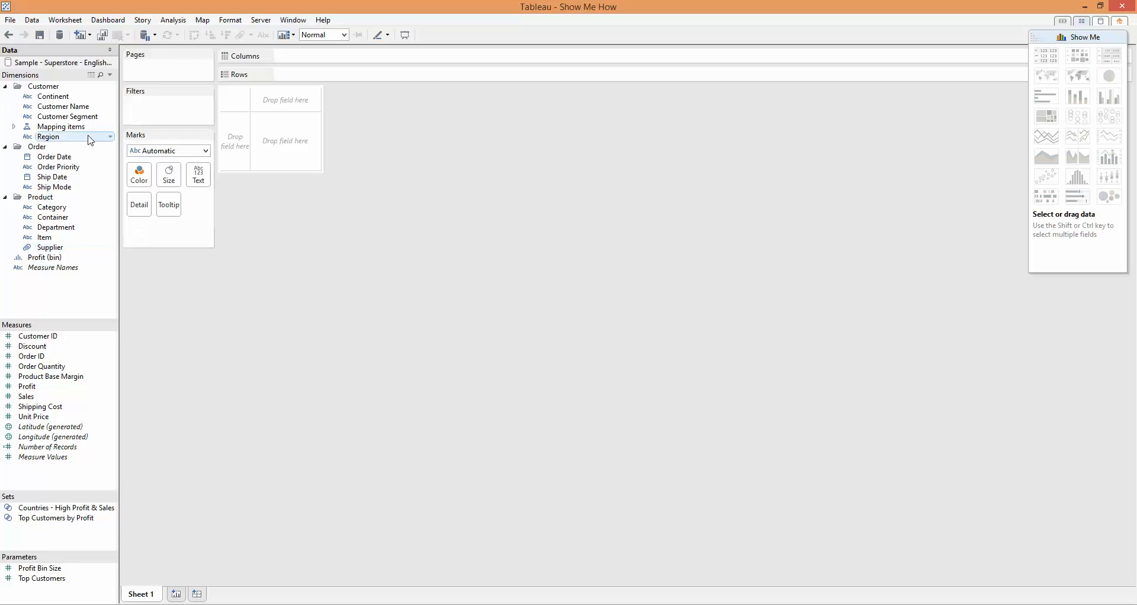
{"action": "left_click", "coordinate": [67, 117]}
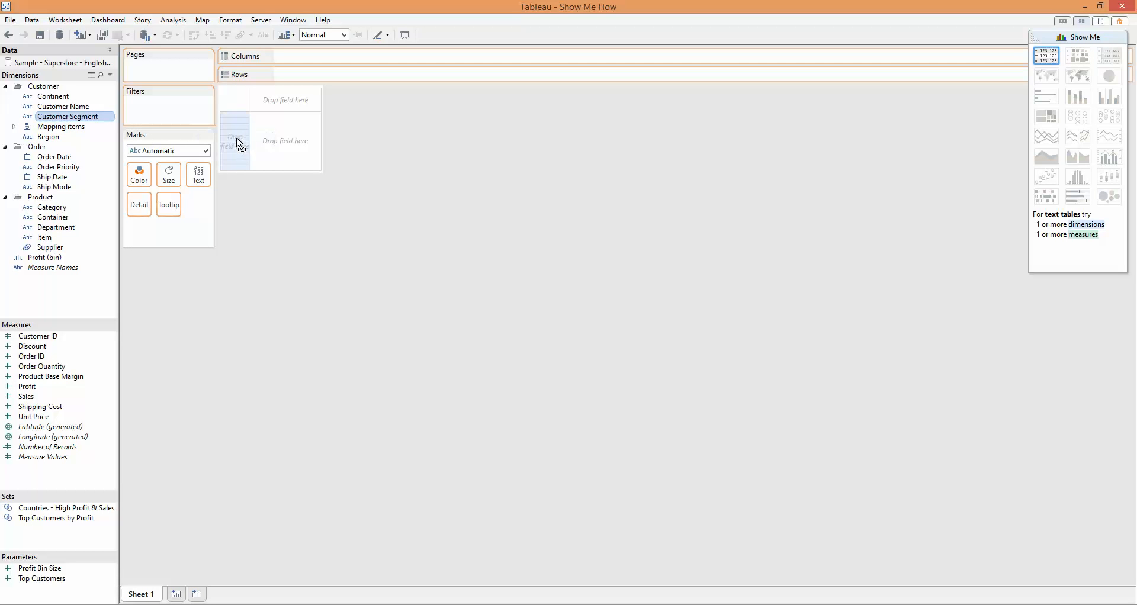
{"action": "left_click_drag", "start_coordinate": [68, 116], "coordinate": [317, 74]}
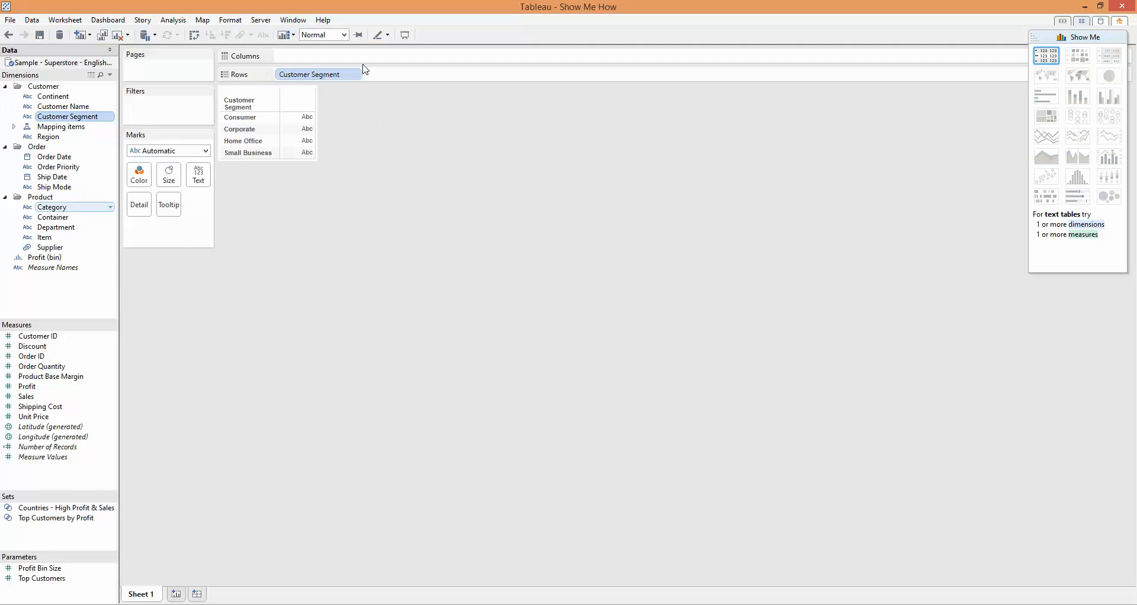
{"action": "left_click_drag", "start_coordinate": [51, 207], "coordinate": [317, 56]}
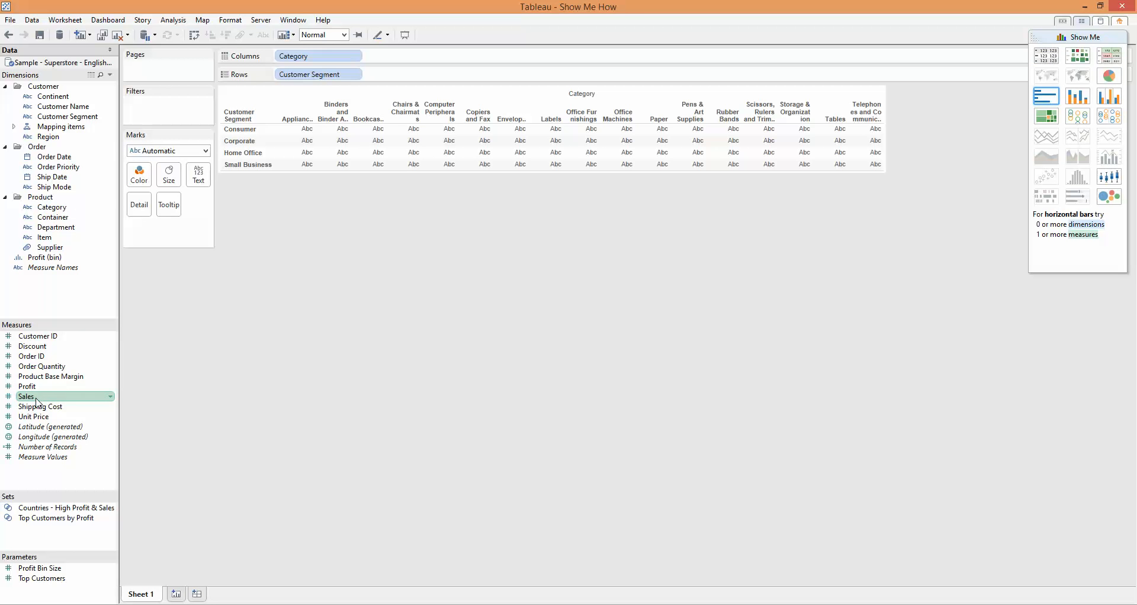
{"action": "left_click_drag", "start_coordinate": [26, 396], "coordinate": [168, 227]}
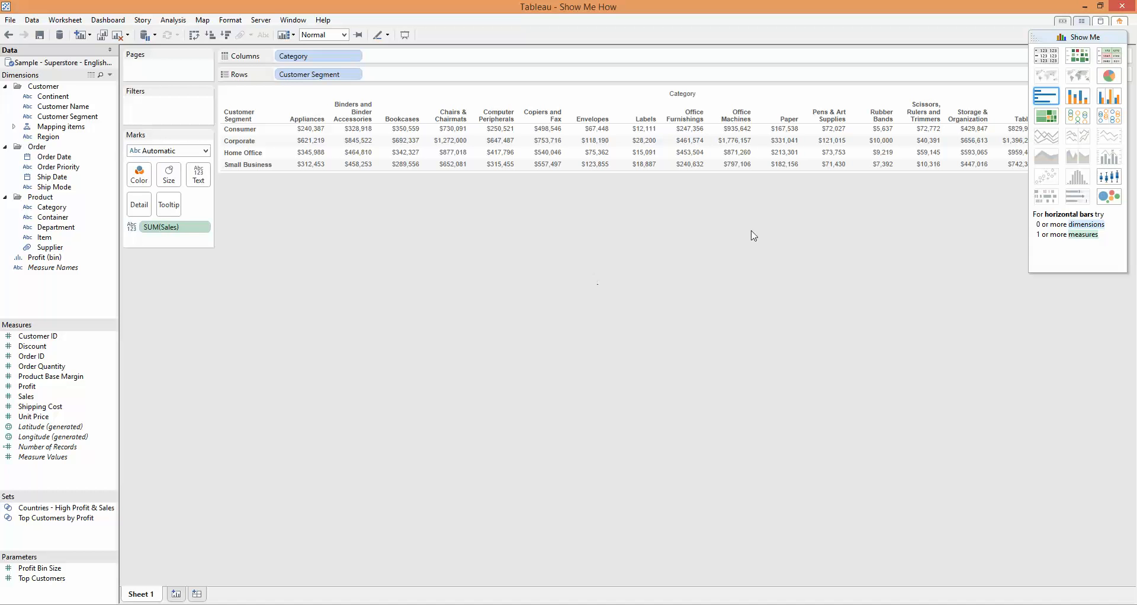
{"action": "mouse_move", "coordinate": [785, 231]}
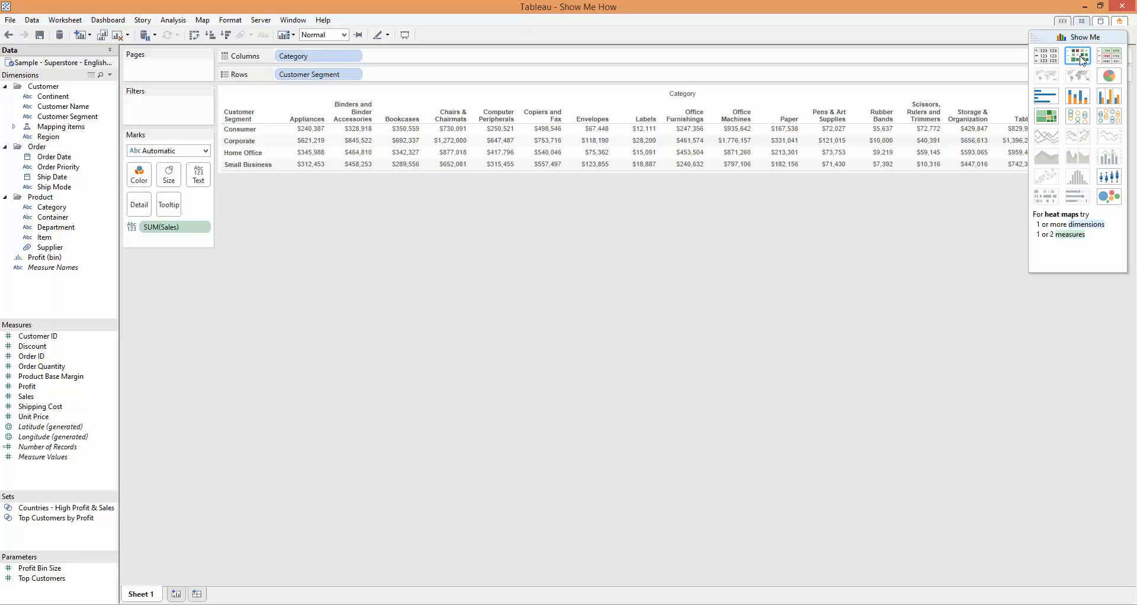
Apply the Show Me heat map and set the view to Fit Width
{"action": "left_click", "coordinate": [1045, 96]}
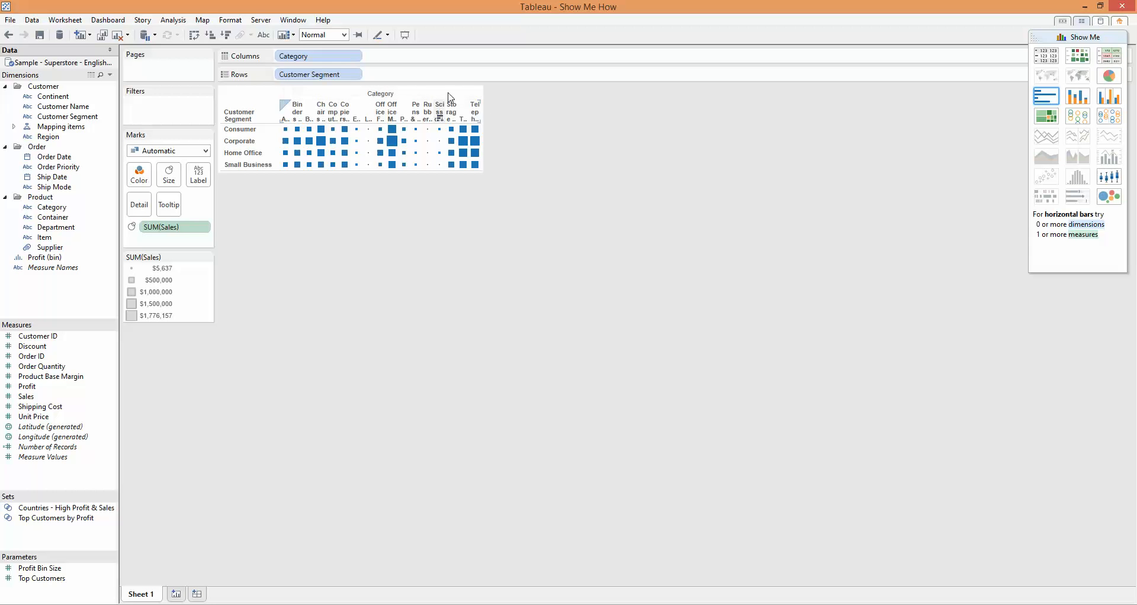
{"action": "left_click", "coordinate": [343, 34]}
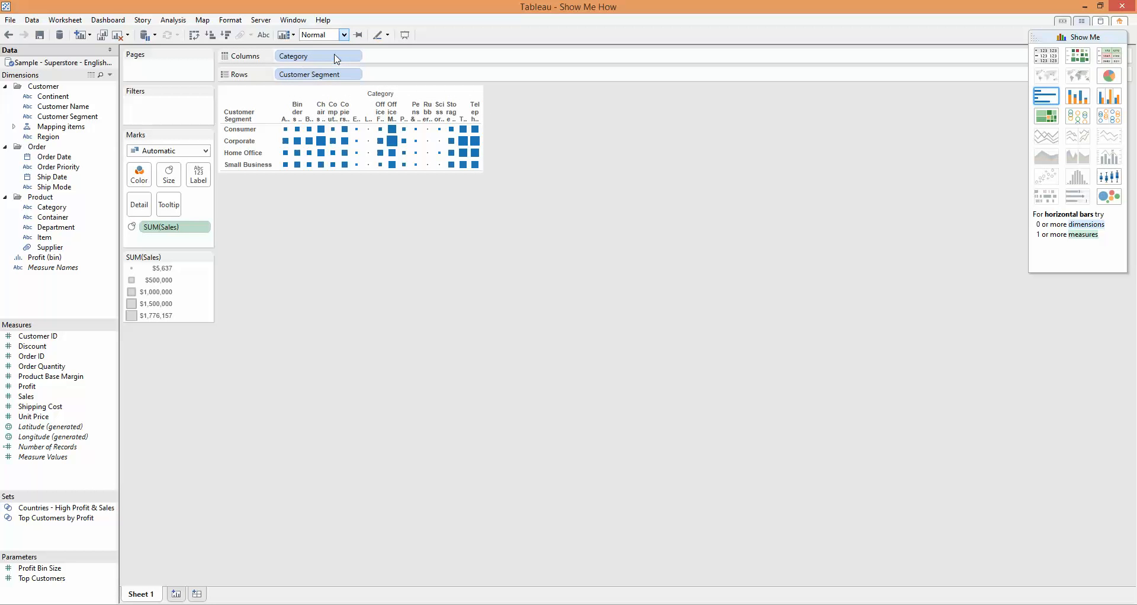
{"action": "left_click", "coordinate": [341, 35]}
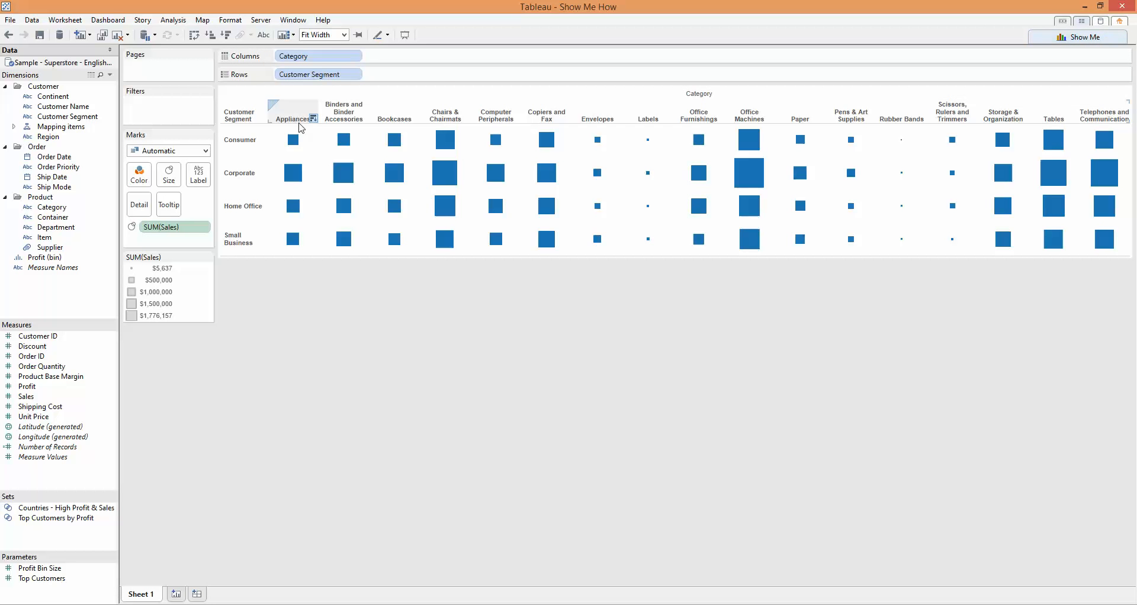
{"action": "left_click", "coordinate": [292, 139]}
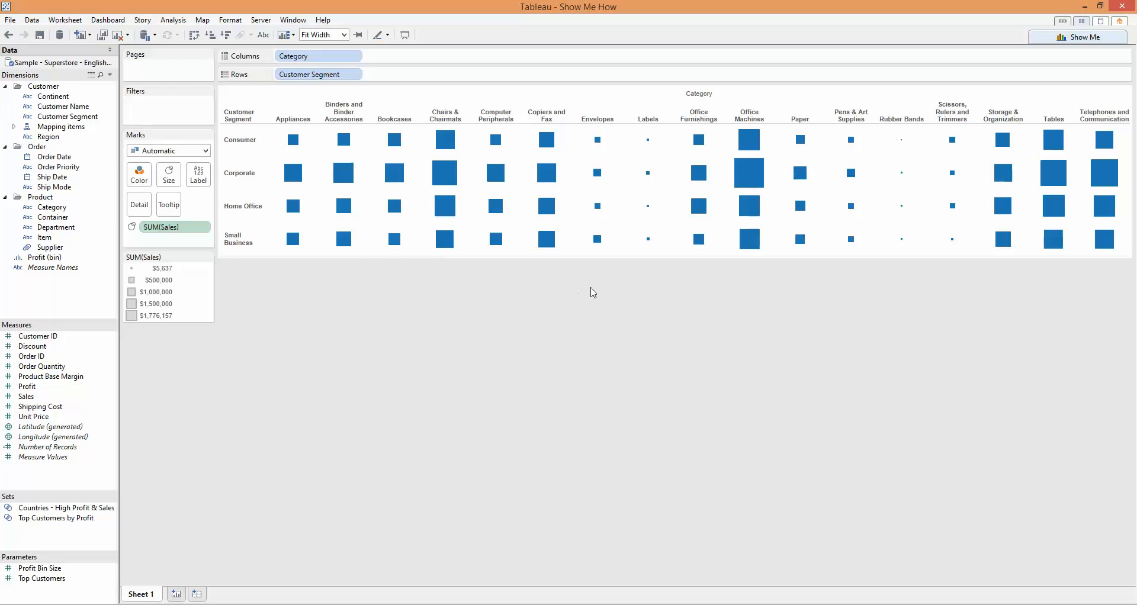
{"action": "mouse_move", "coordinate": [142, 320]}
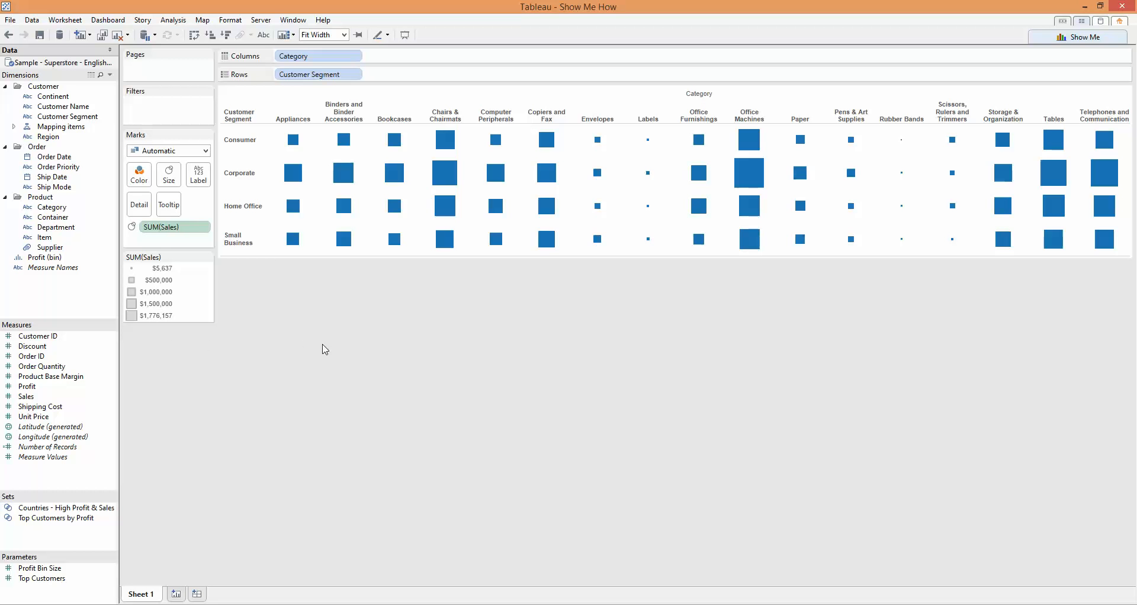
{"action": "mouse_move", "coordinate": [333, 334]}
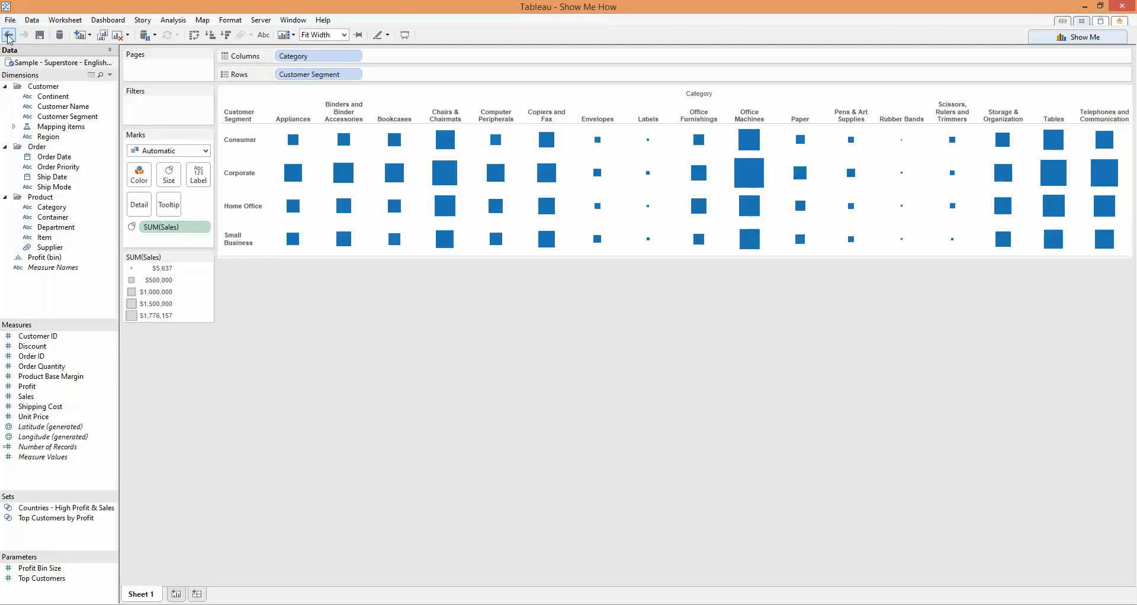
{"action": "mouse_move", "coordinate": [8, 36]}
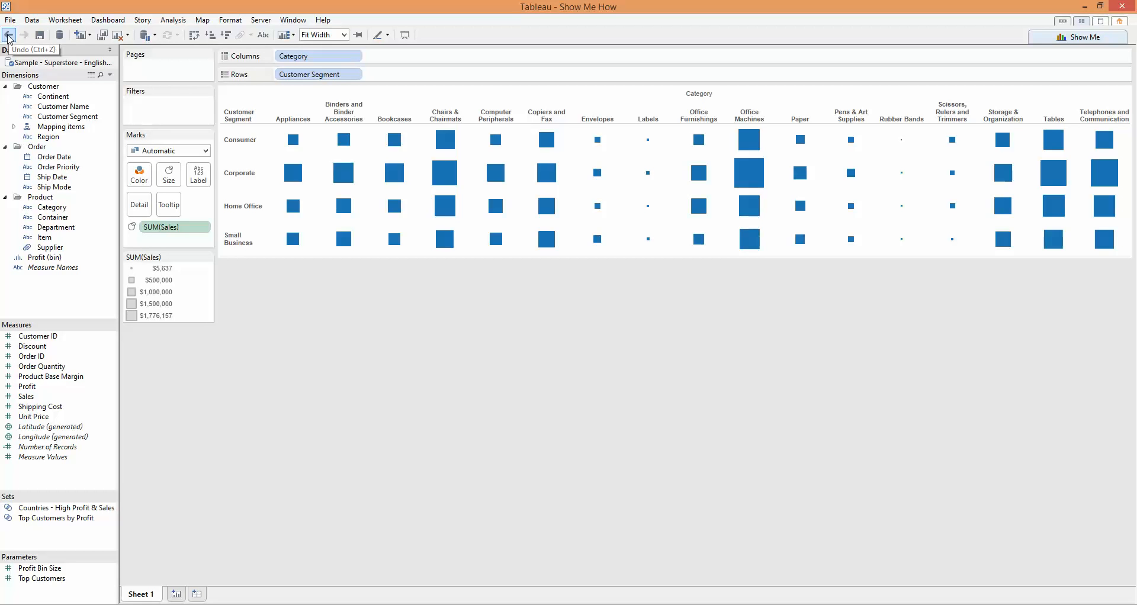
Undo the heat map and add Profit to Rows for per-segment Profit bars
{"action": "left_click", "coordinate": [7, 37]}
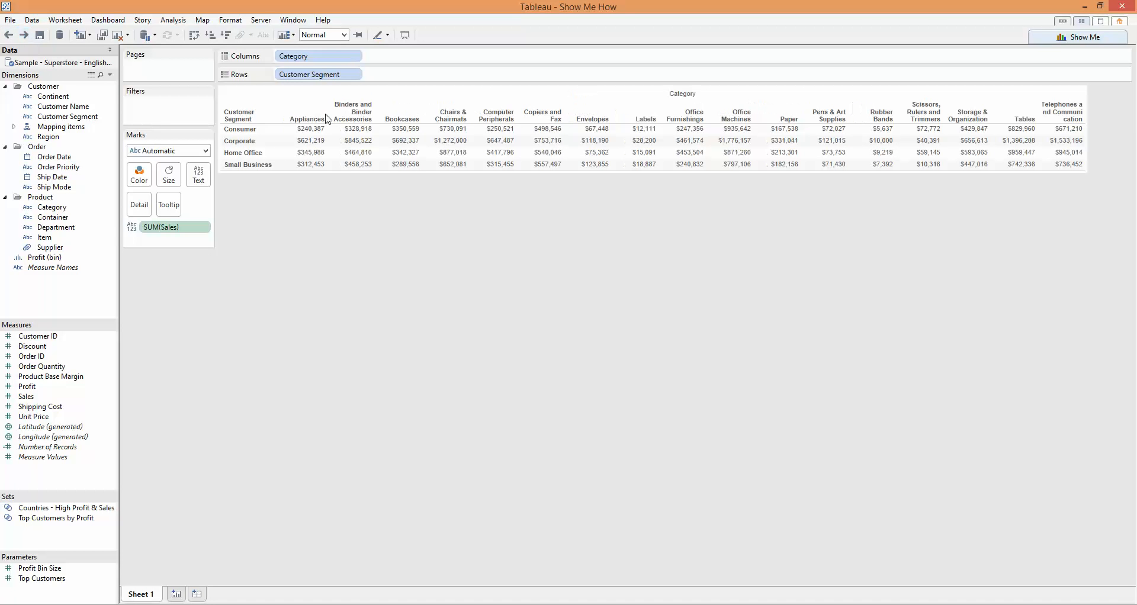
{"action": "mouse_move", "coordinate": [226, 294]}
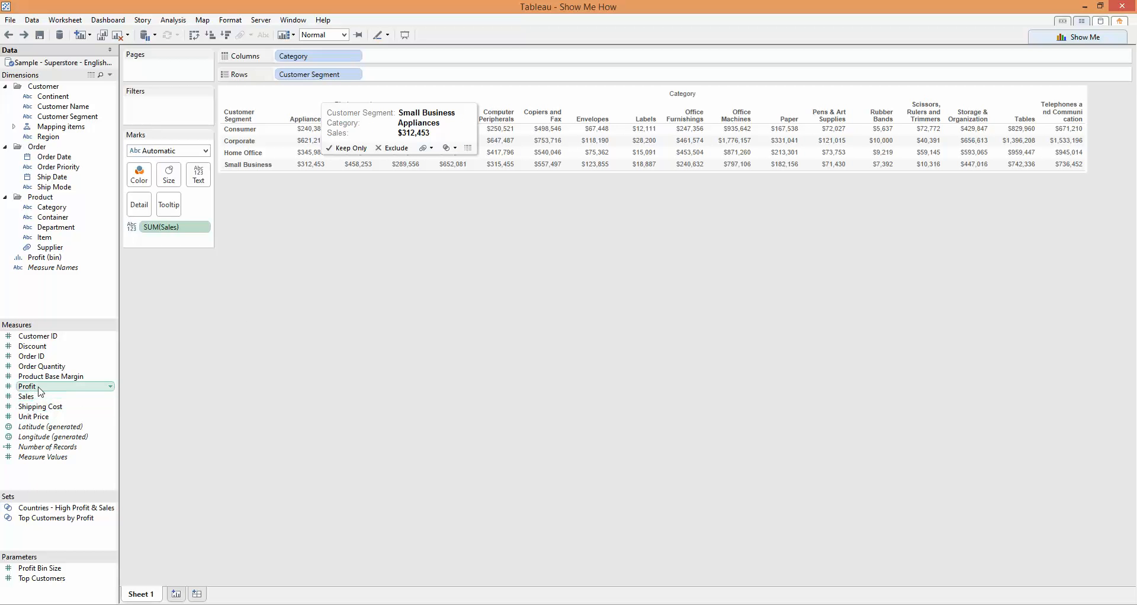
{"action": "left_click_drag", "start_coordinate": [27, 386], "coordinate": [435, 77]}
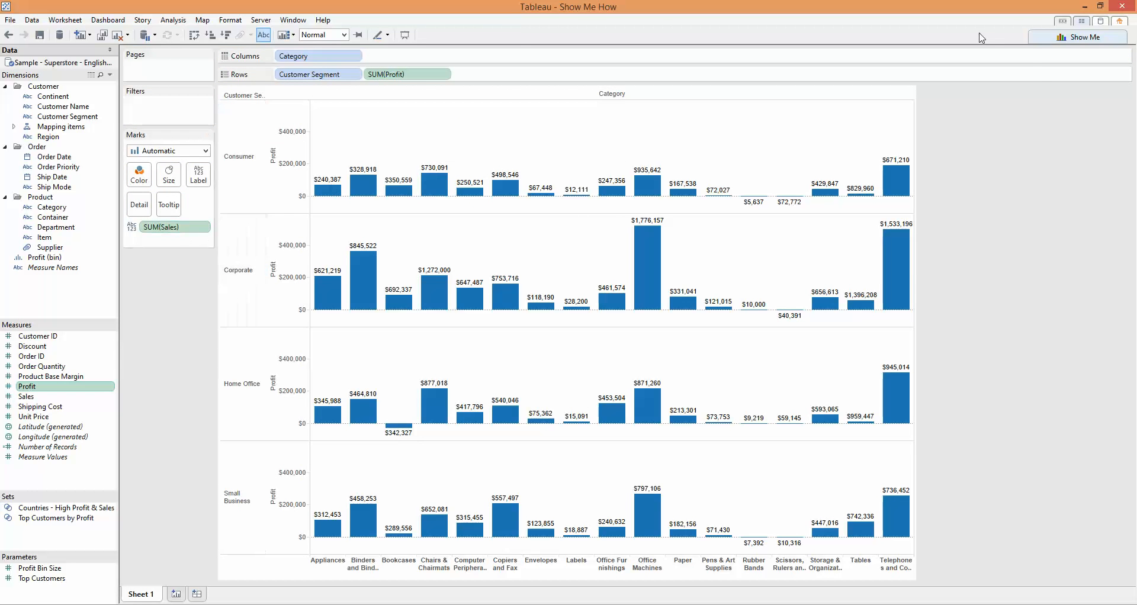
{"action": "left_click", "coordinate": [1084, 37]}
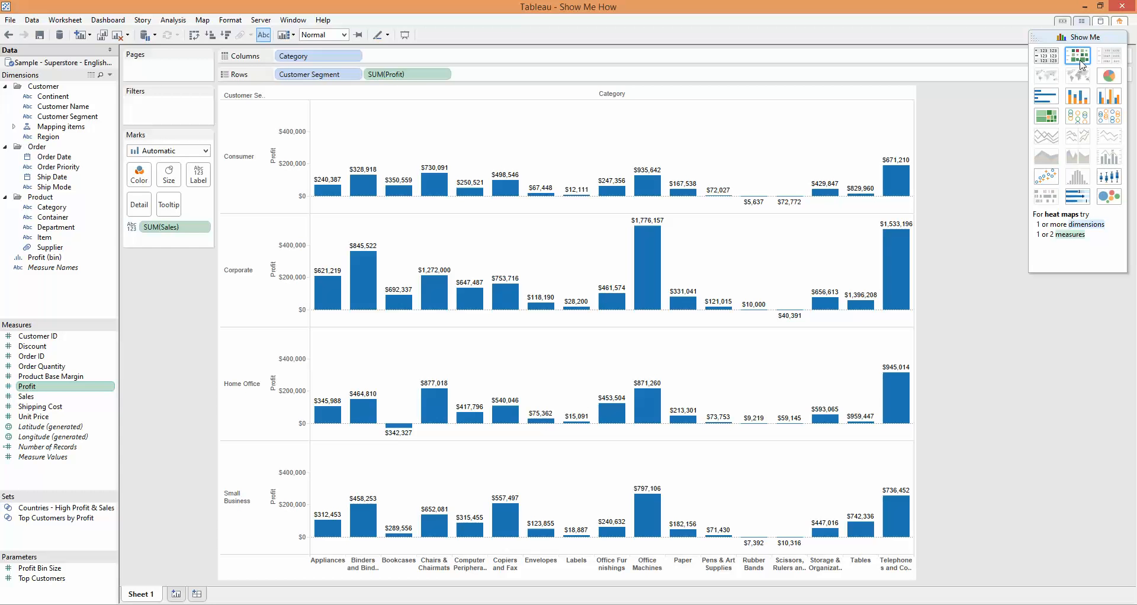
{"action": "left_click", "coordinate": [1076, 56]}
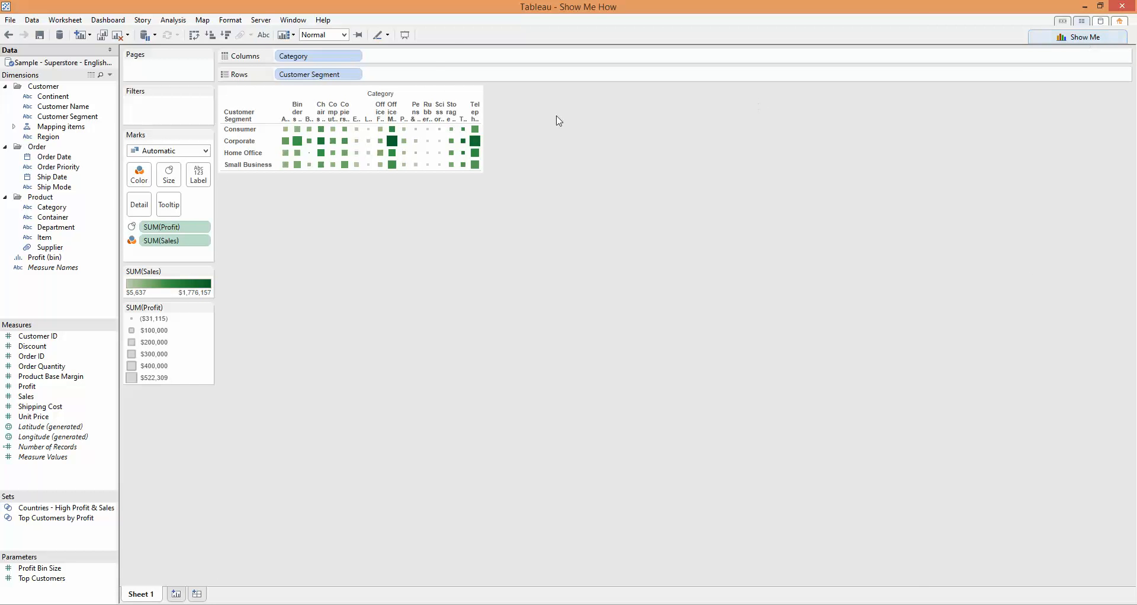
{"action": "left_click", "coordinate": [344, 35]}
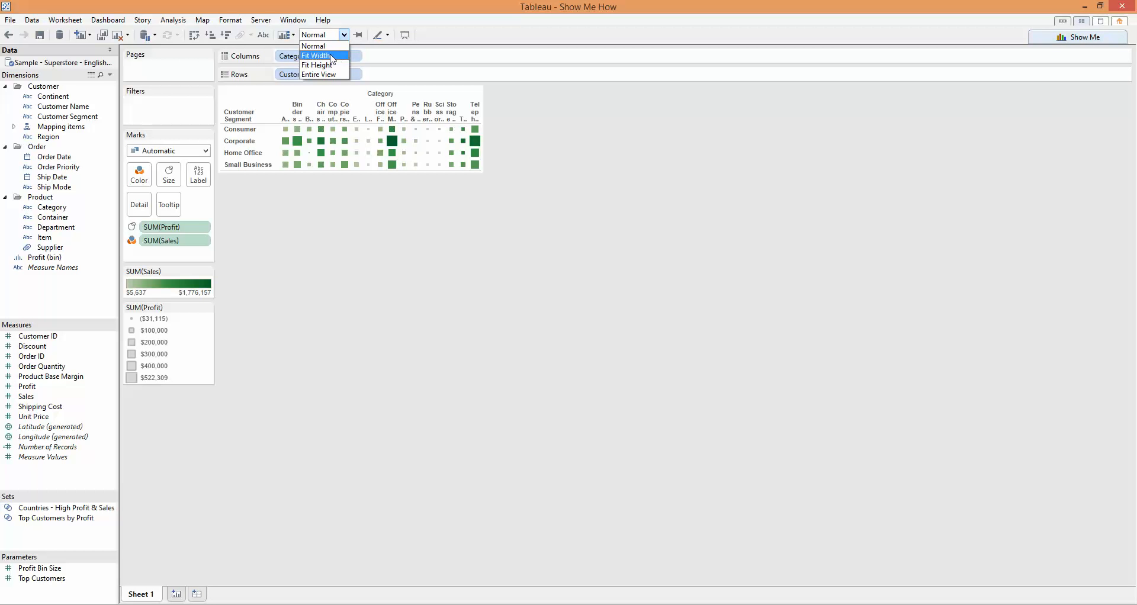
{"action": "left_click", "coordinate": [314, 55]}
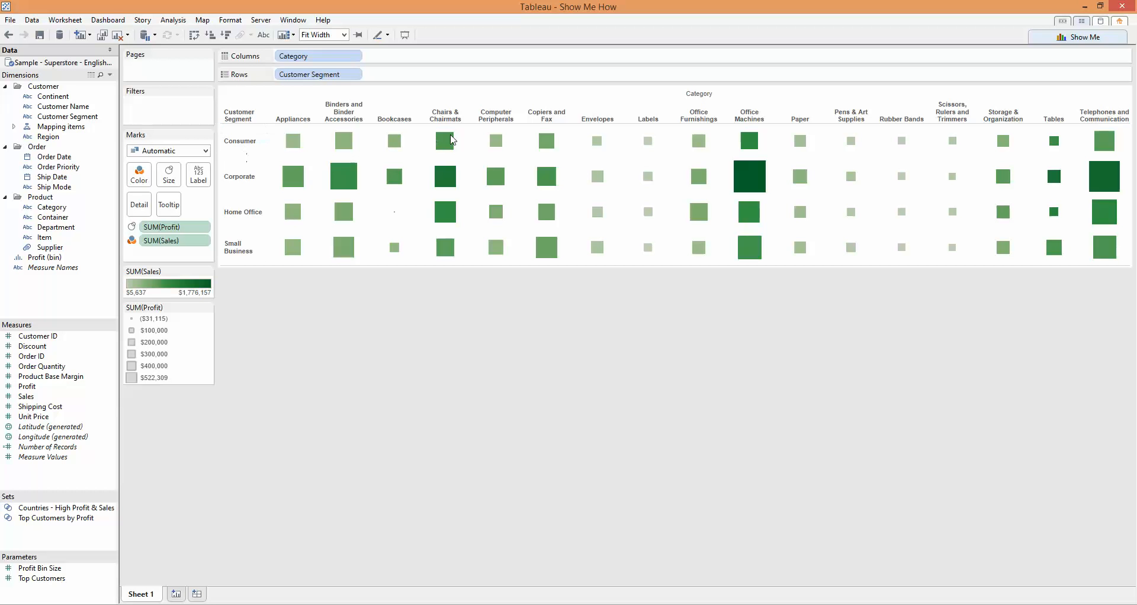
{"action": "mouse_move", "coordinate": [703, 196]}
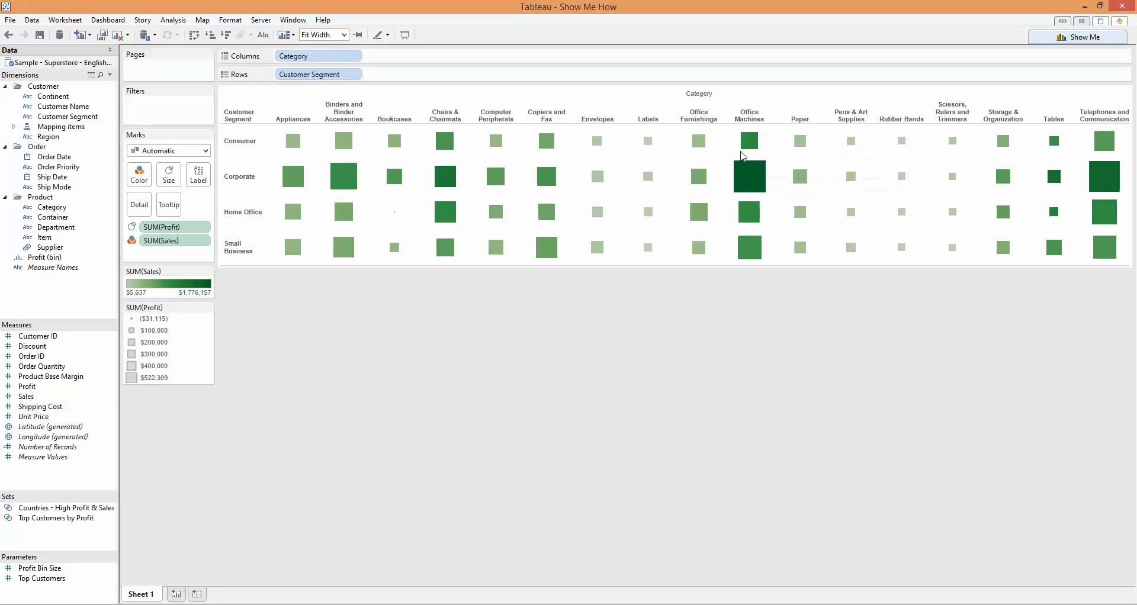
{"action": "mouse_move", "coordinate": [303, 288]}
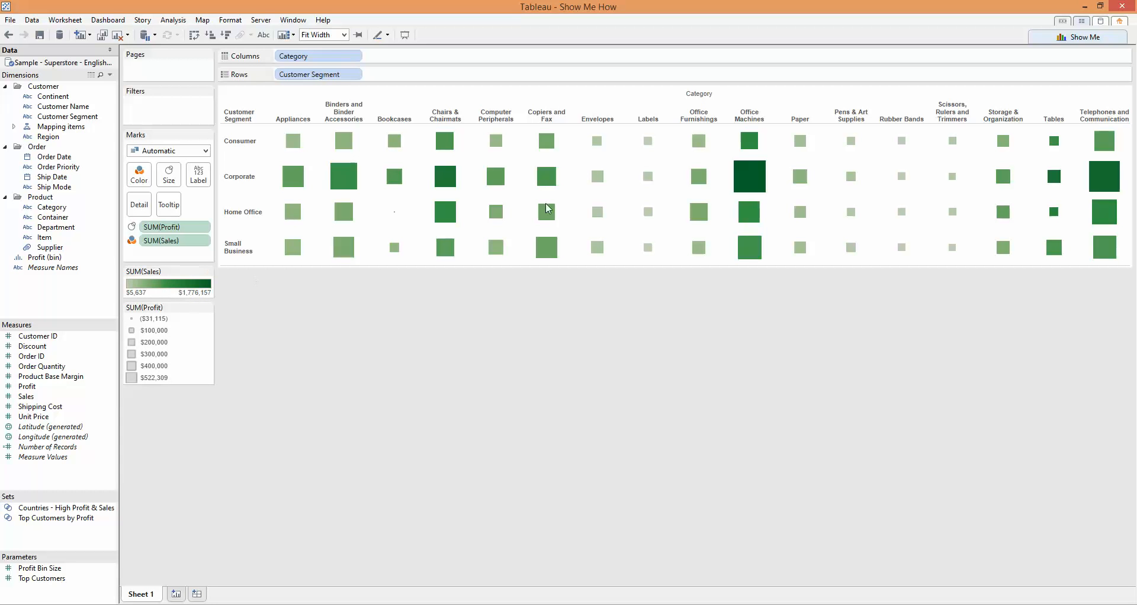
{"action": "mouse_move", "coordinate": [753, 194]}
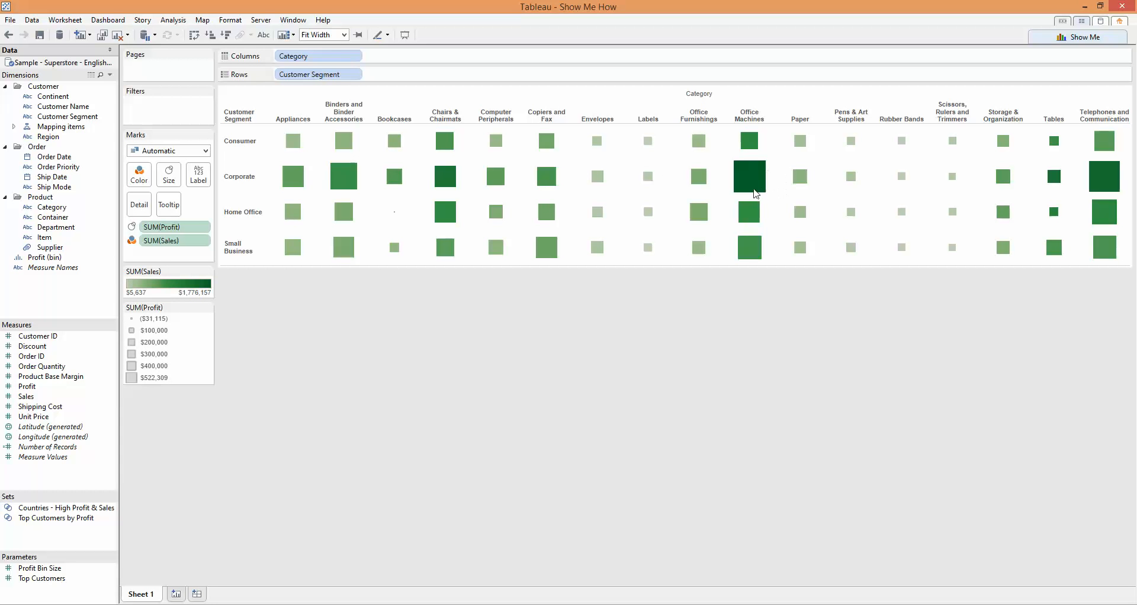
{"action": "mouse_move", "coordinate": [716, 221]}
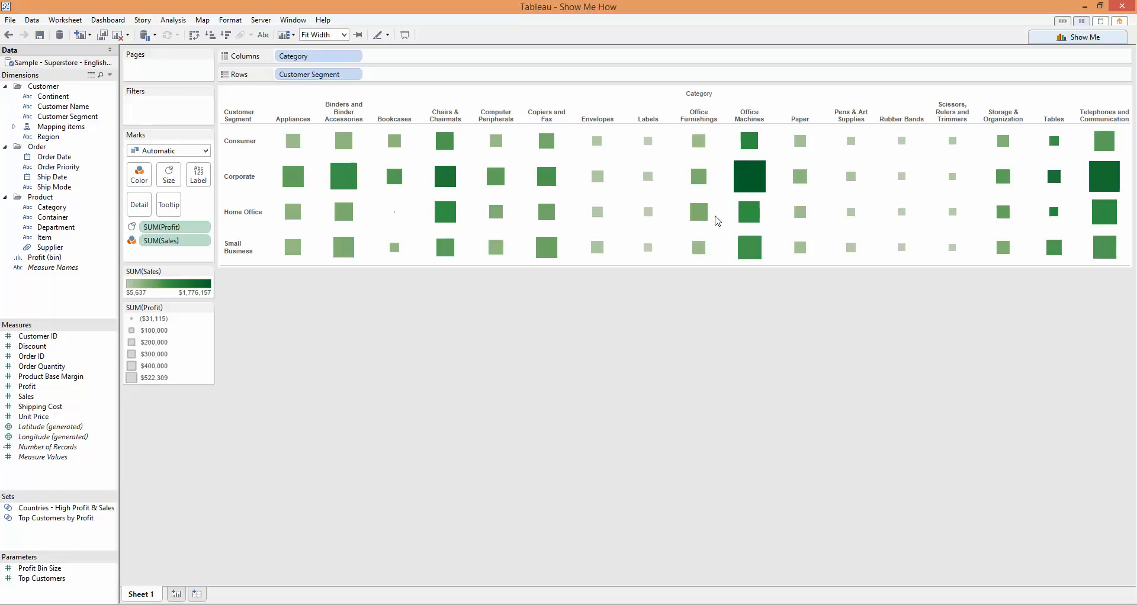
{"action": "left_click", "coordinate": [748, 211]}
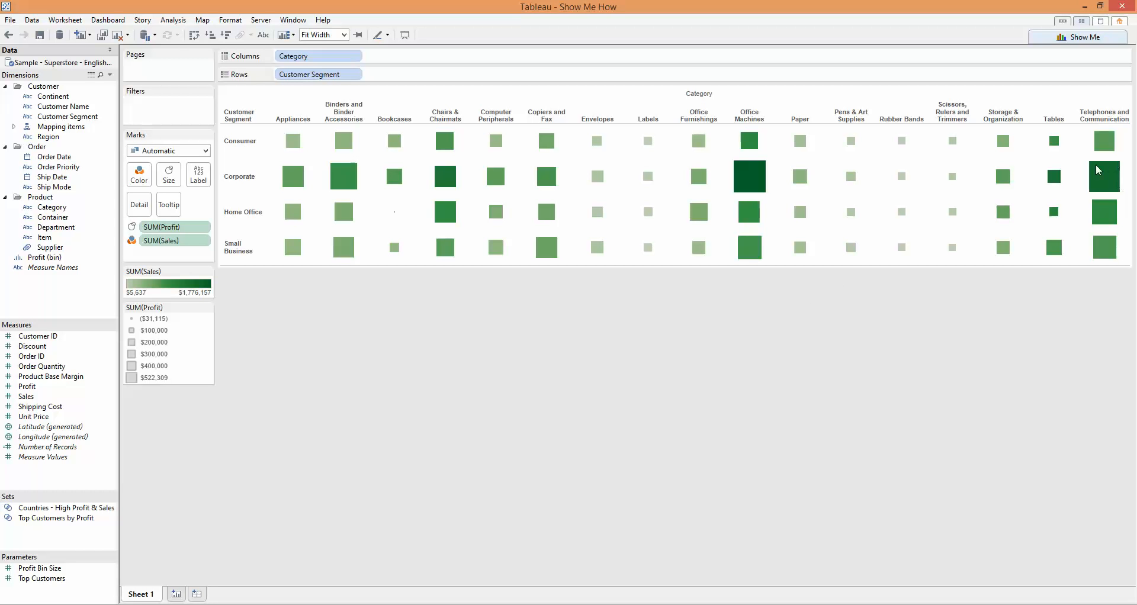
{"action": "mouse_move", "coordinate": [891, 321]}
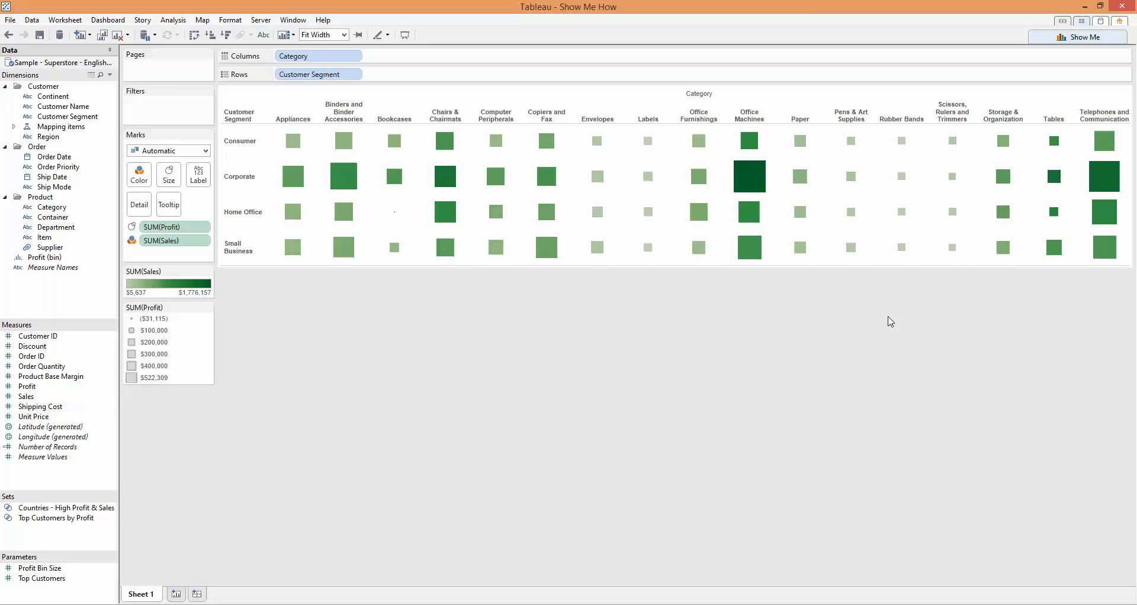
{"action": "mouse_move", "coordinate": [558, 349]}
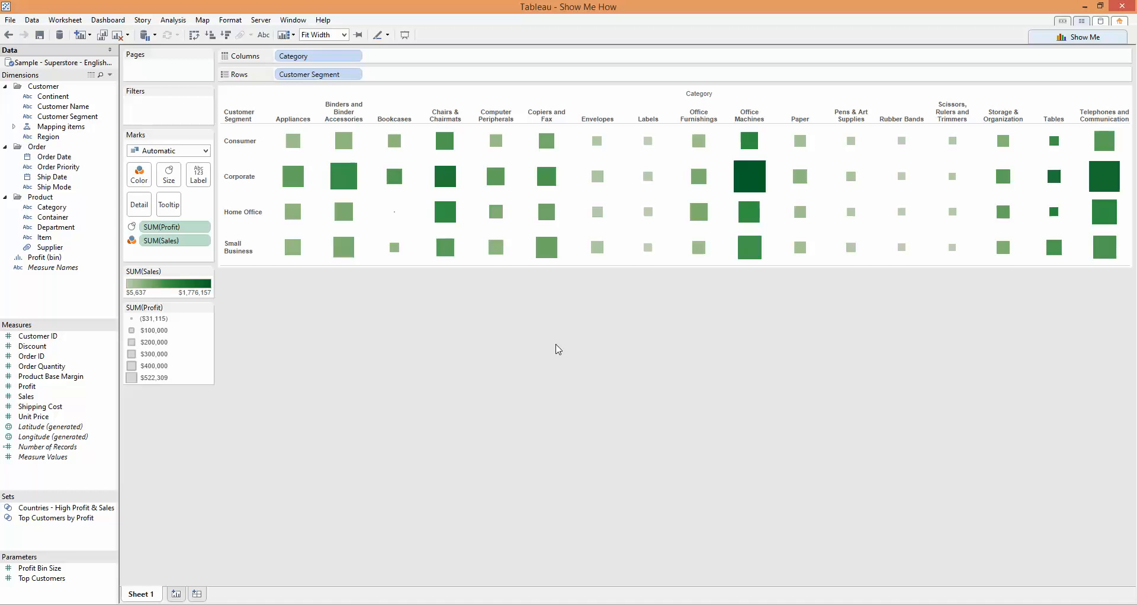
{"action": "mouse_move", "coordinate": [561, 347]}
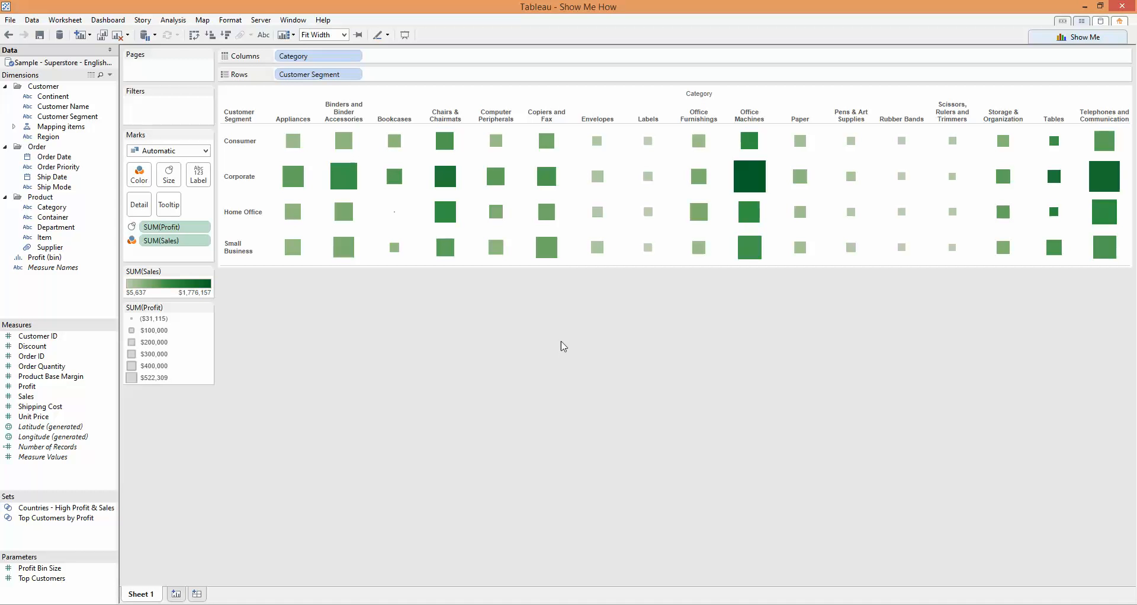
{"action": "mouse_move", "coordinate": [831, 322]}
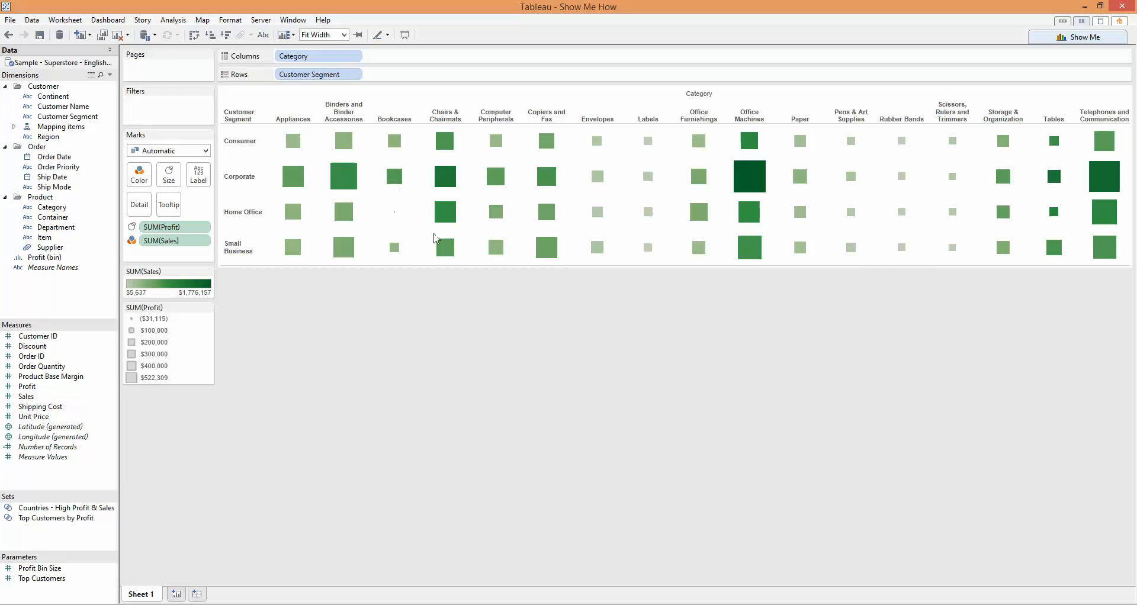
{"action": "mouse_move", "coordinate": [652, 323]}
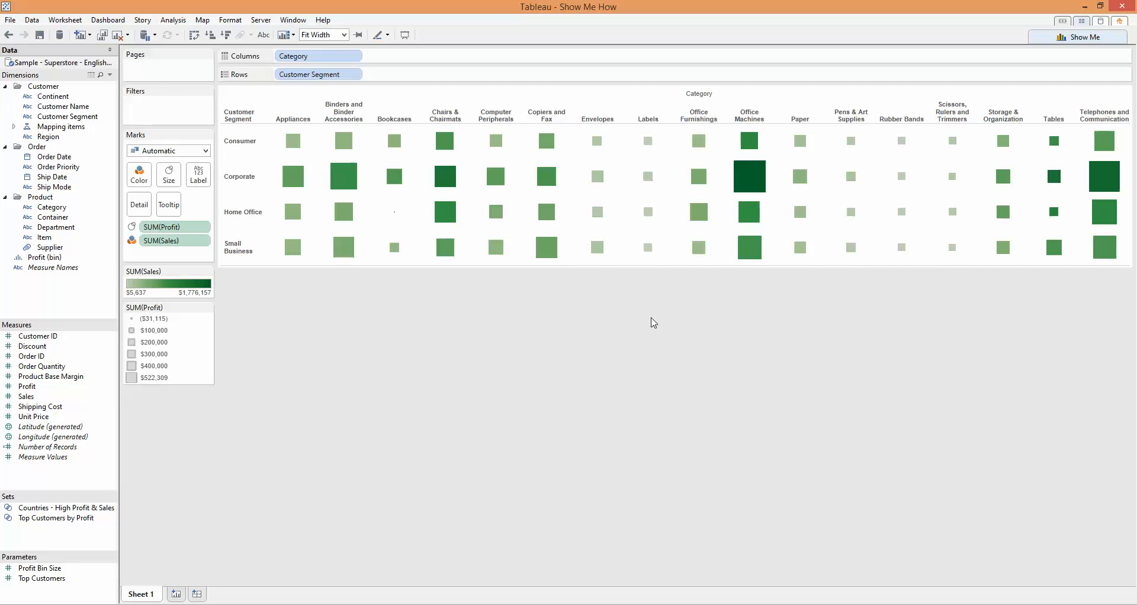
{"action": "mouse_move", "coordinate": [559, 343]}
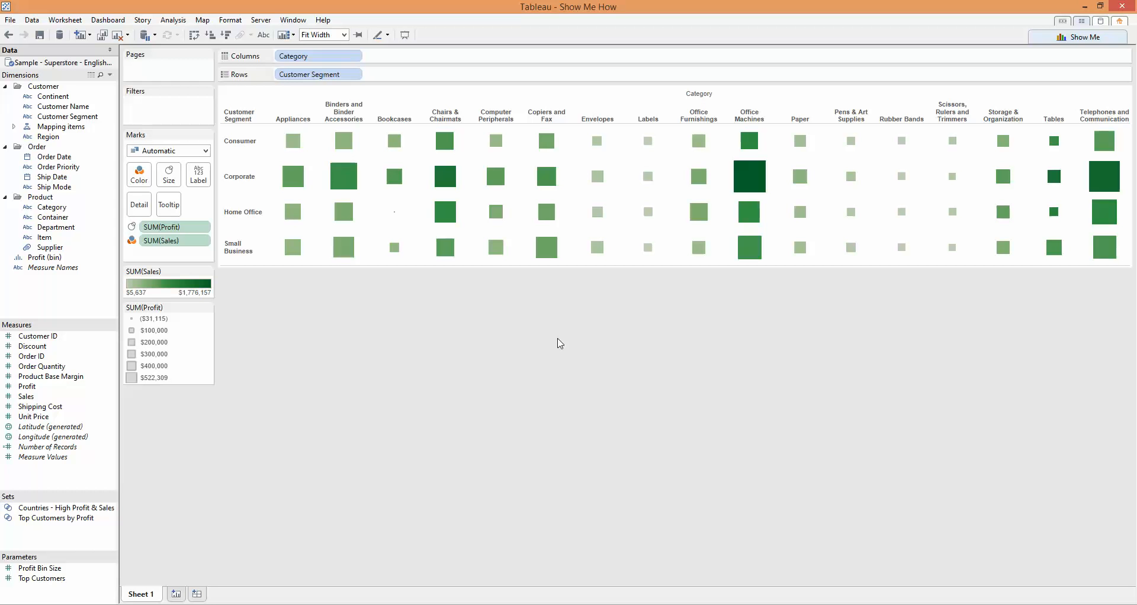
{"action": "mouse_move", "coordinate": [788, 282]}
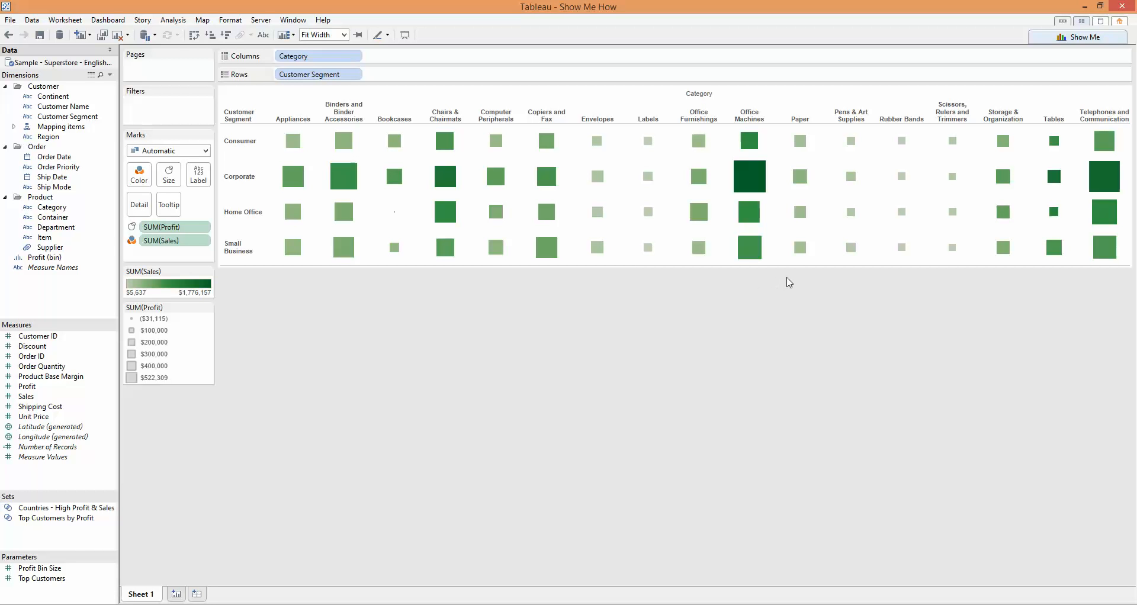
{"action": "mouse_move", "coordinate": [782, 282]}
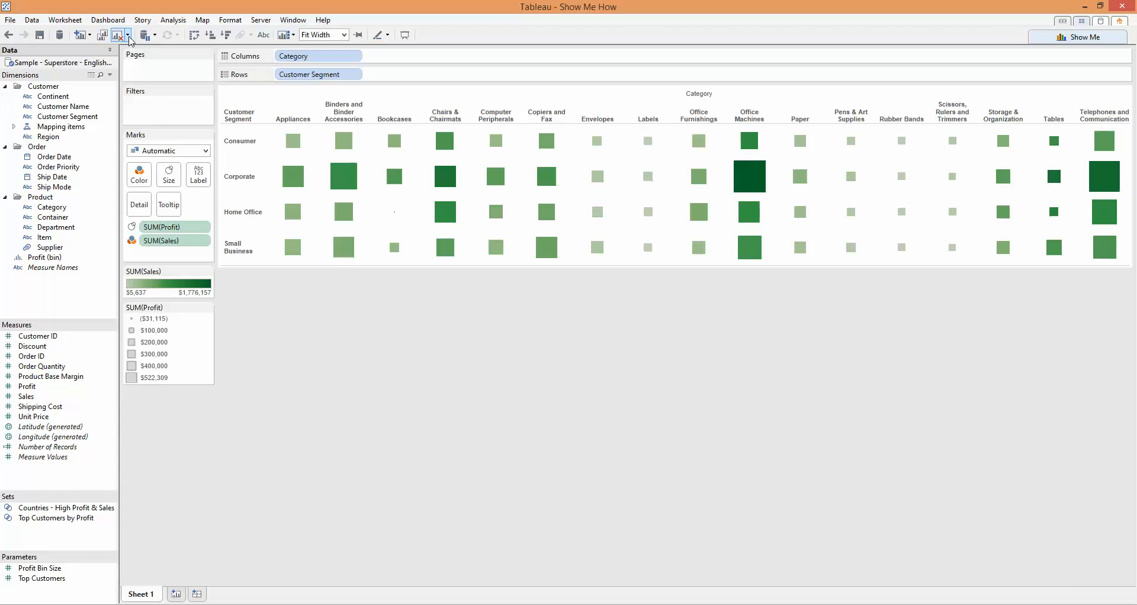
{"action": "mouse_move", "coordinate": [117, 35]}
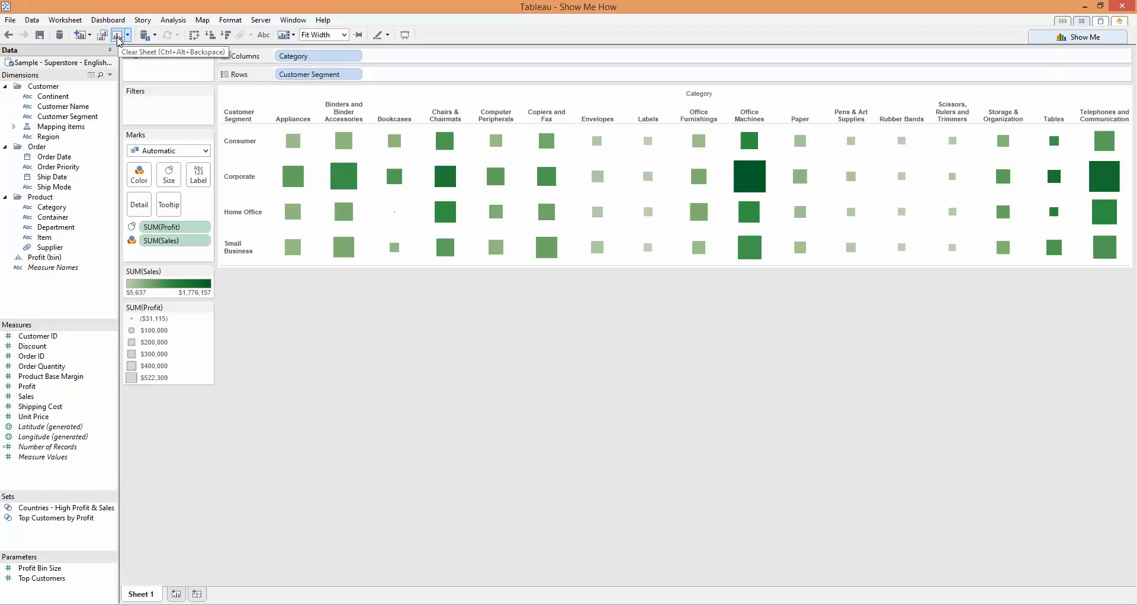
Clear the sheet, then place Customer Segment on Rows and Category on Columns
{"action": "left_click", "coordinate": [117, 34]}
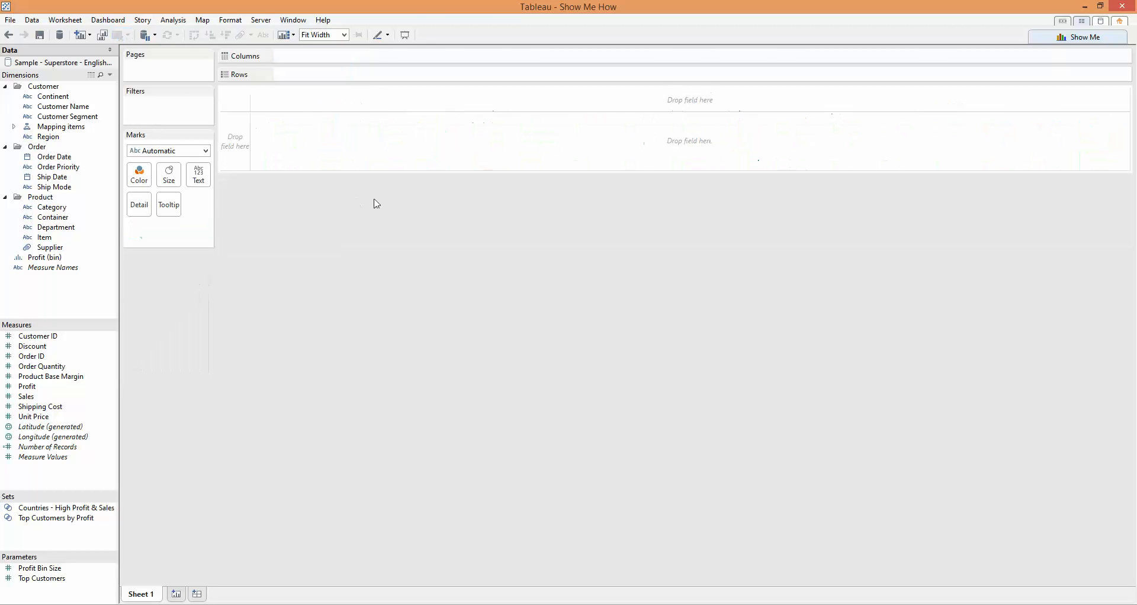
{"action": "left_click", "coordinate": [67, 116]}
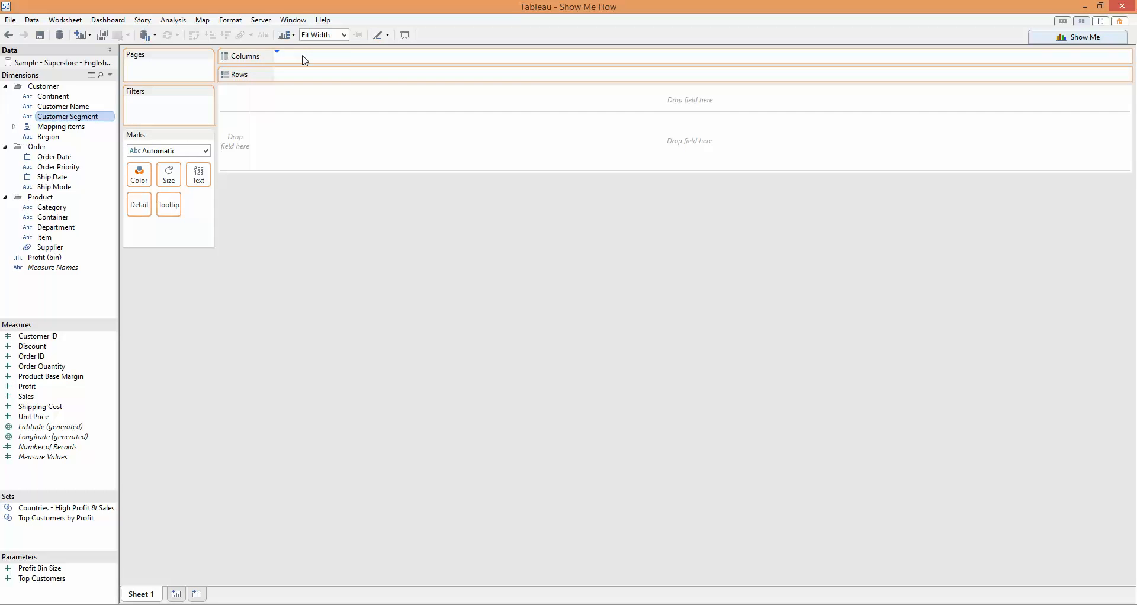
{"action": "left_click_drag", "start_coordinate": [68, 117], "coordinate": [312, 56]}
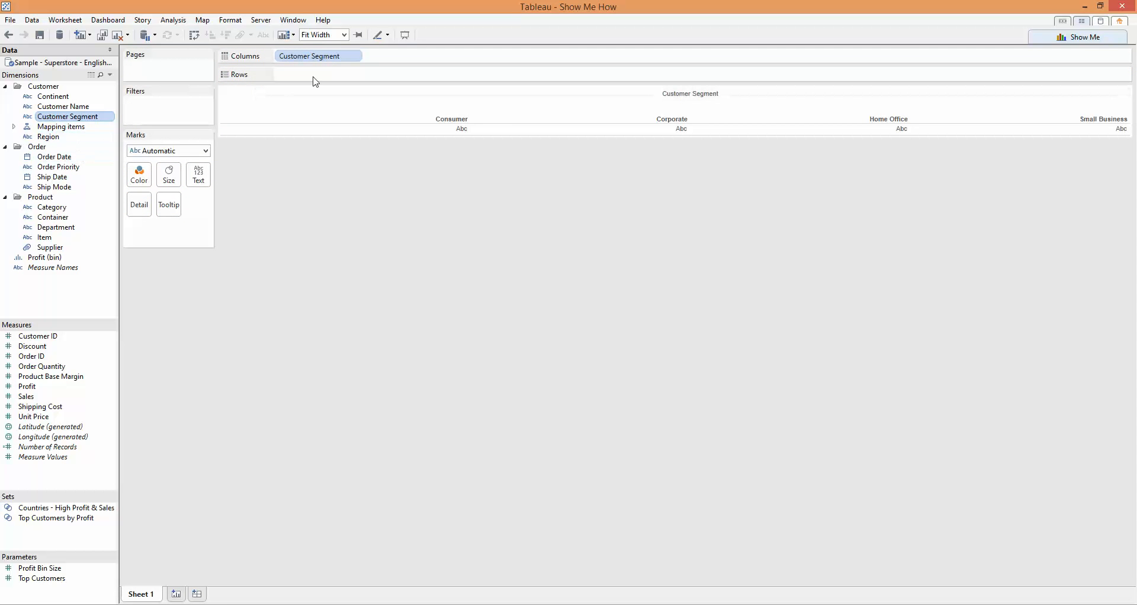
{"action": "left_click_drag", "start_coordinate": [317, 55], "coordinate": [317, 74]}
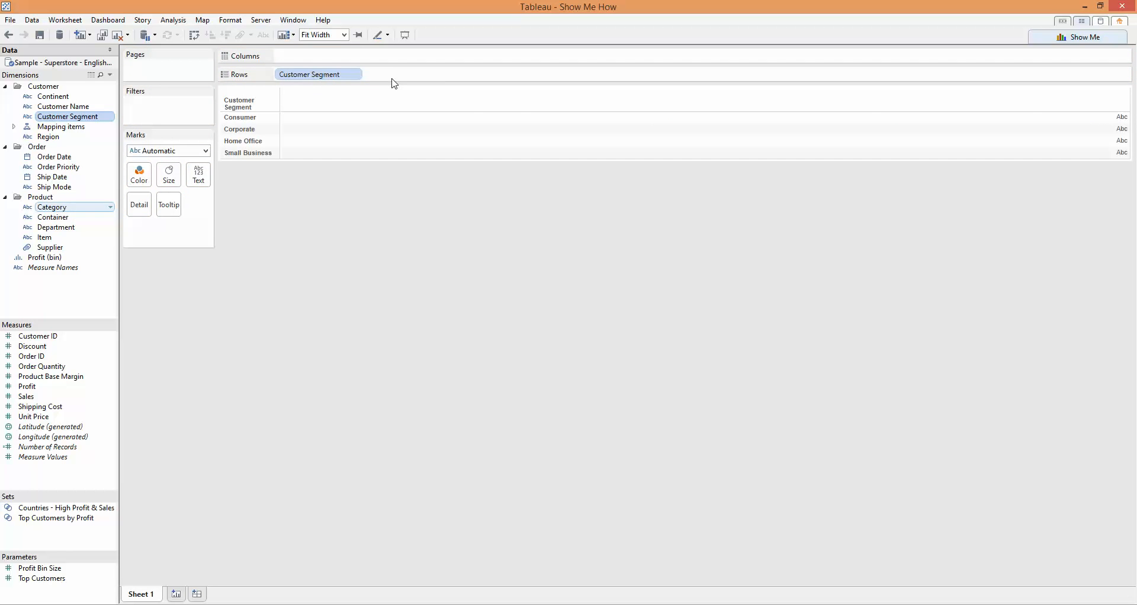
{"action": "left_click_drag", "start_coordinate": [52, 207], "coordinate": [317, 56]}
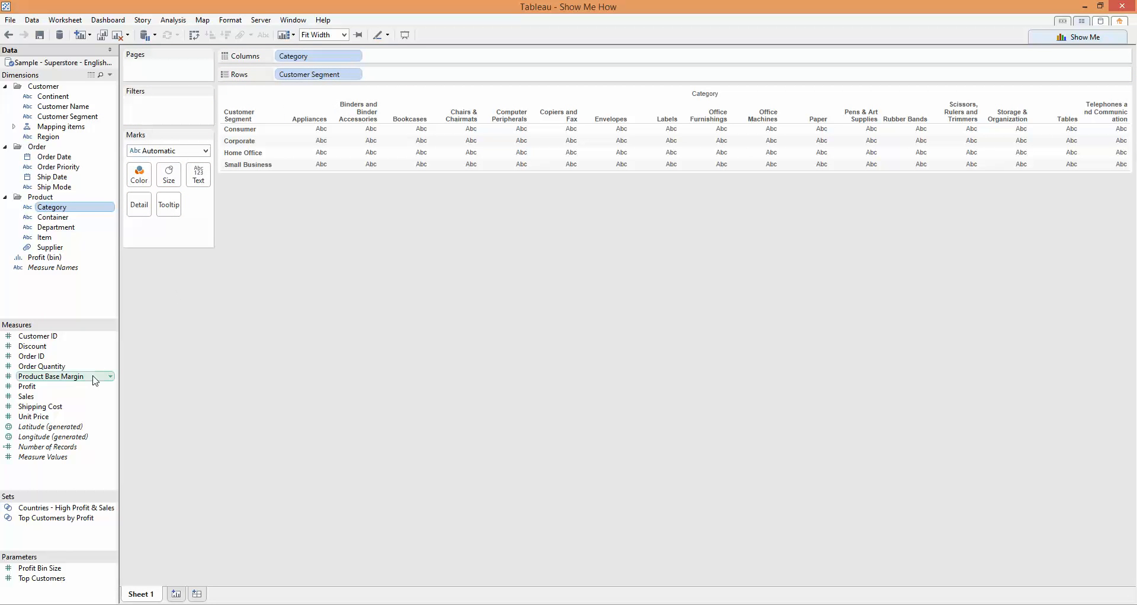
{"action": "mouse_move", "coordinate": [26, 396]}
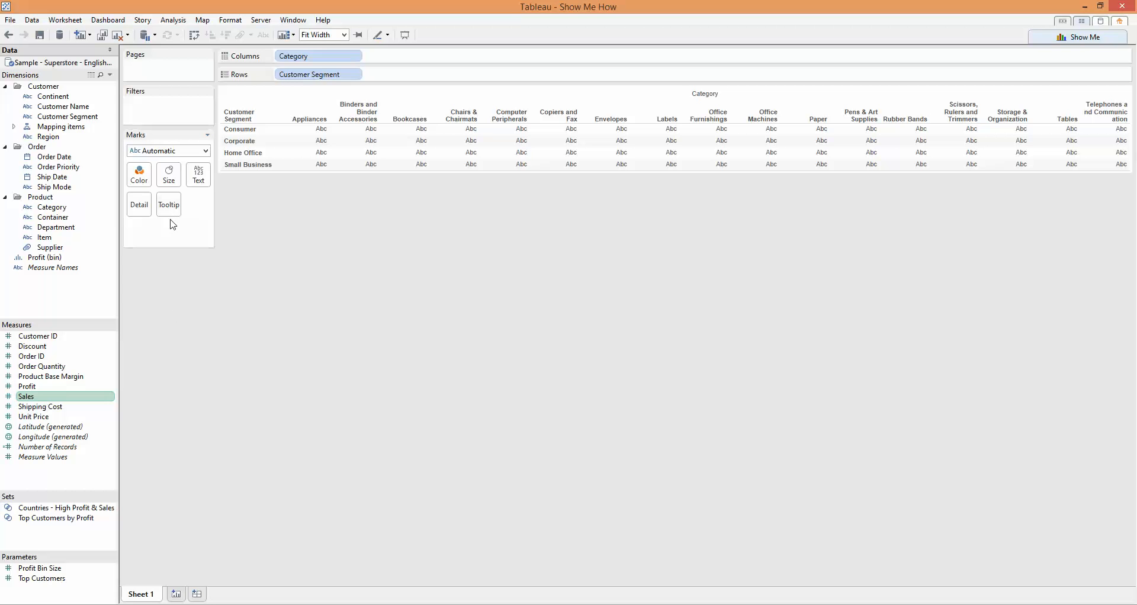
Change the Marks card mark type to Square
{"action": "left_click", "coordinate": [205, 151]}
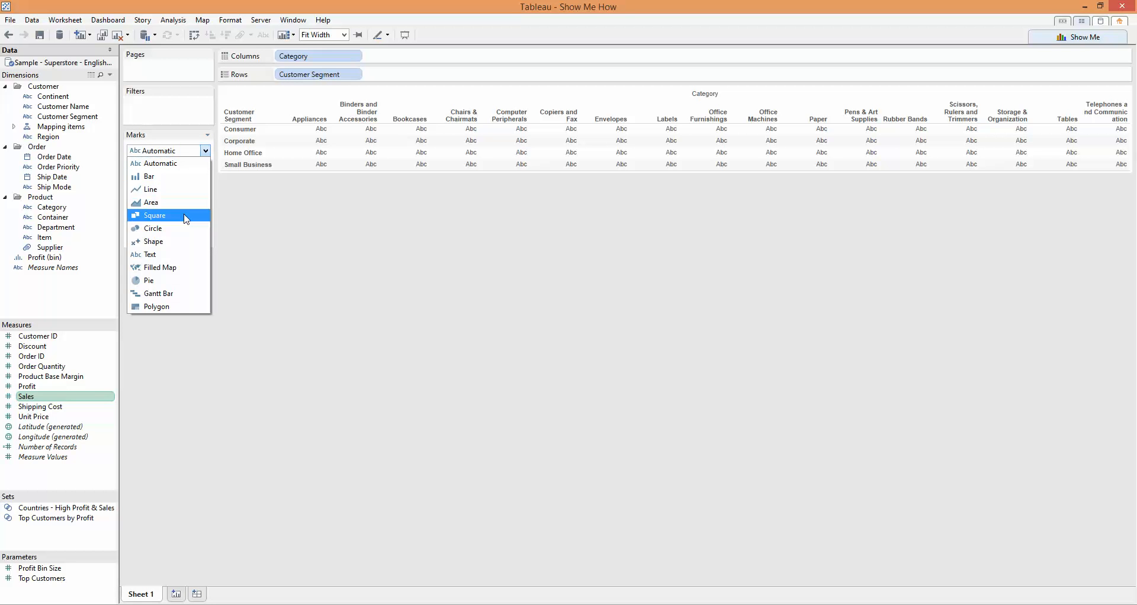
{"action": "left_click", "coordinate": [154, 215]}
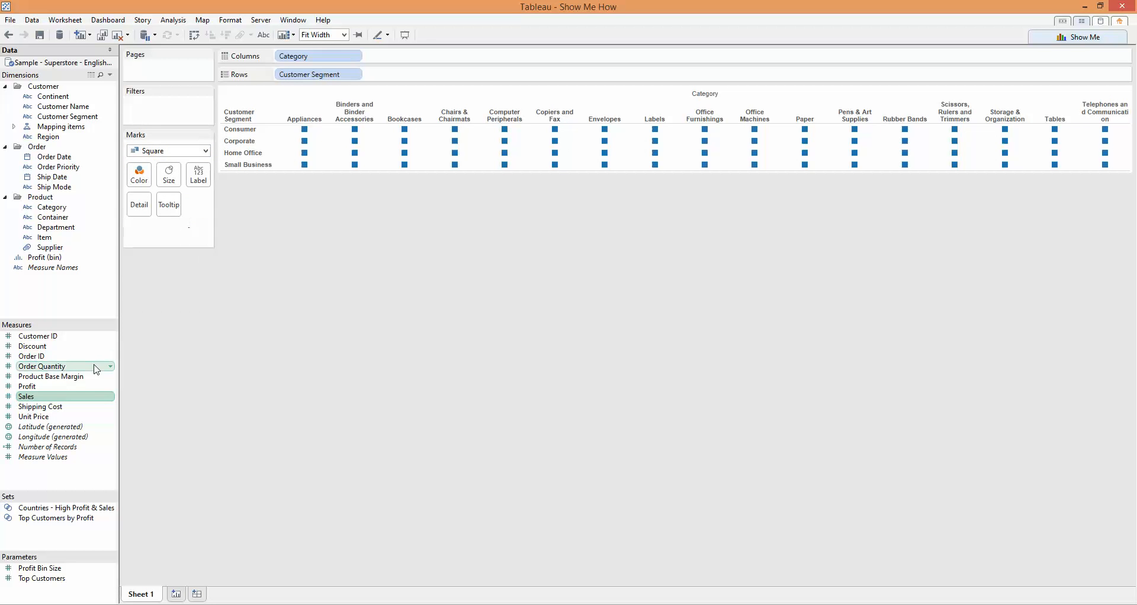
{"action": "mouse_move", "coordinate": [732, 170]}
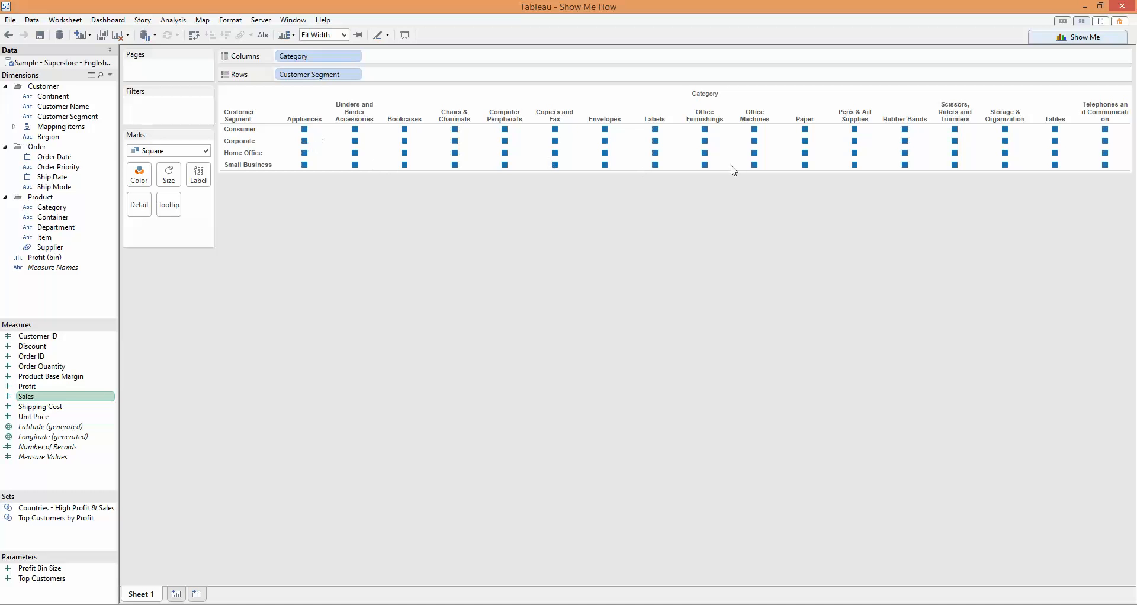
{"action": "mouse_move", "coordinate": [657, 147]}
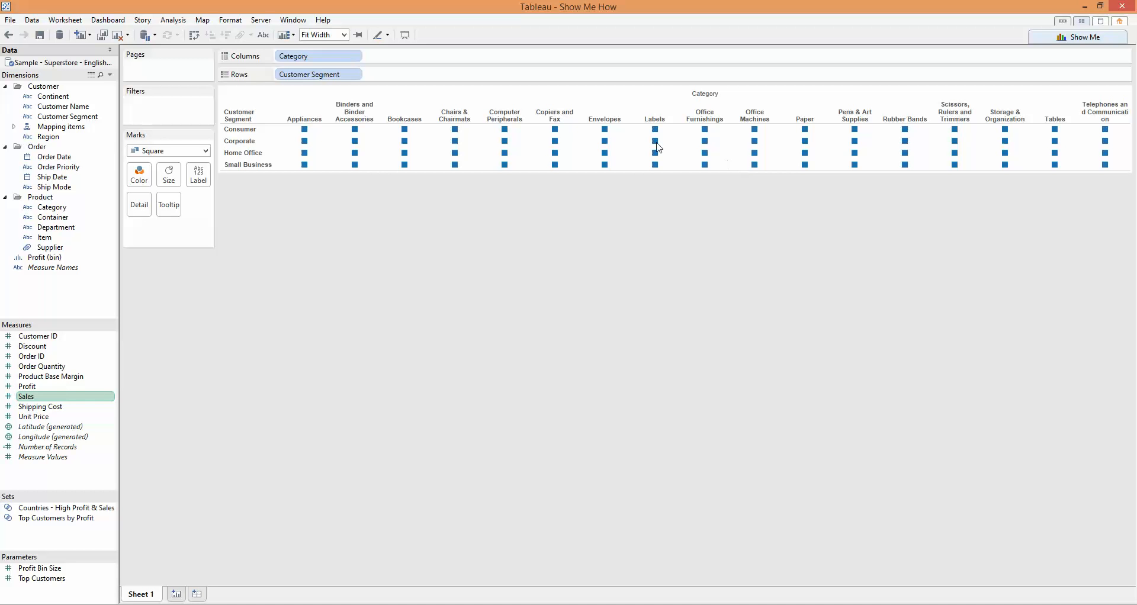
{"action": "mouse_move", "coordinate": [38, 401]}
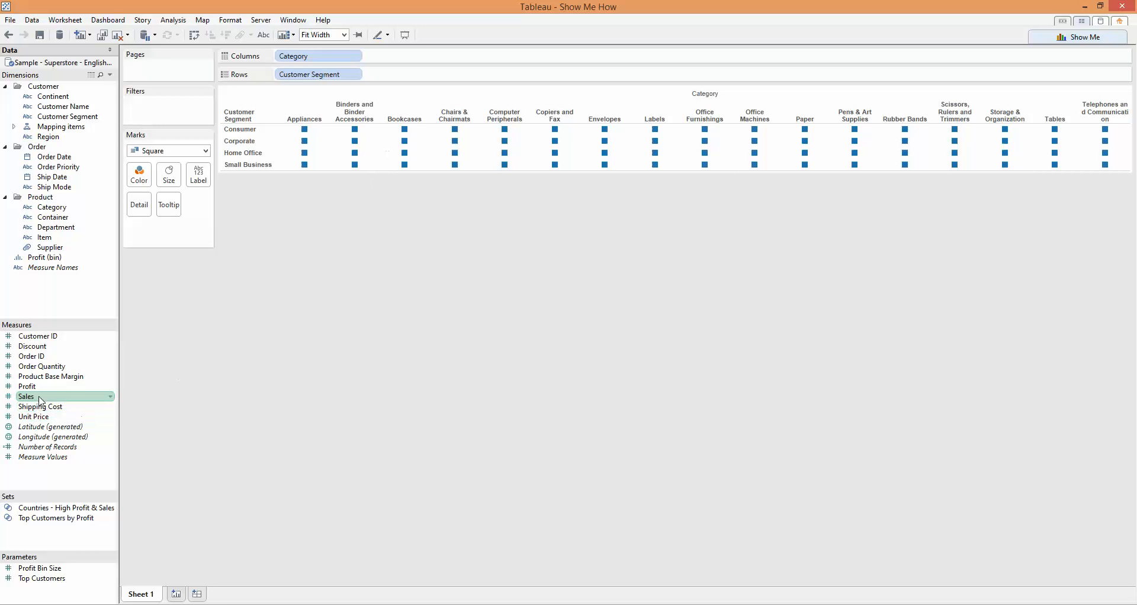
Drop Sales on the Size shelf so squares scale with SUM(Sales)
{"action": "left_click_drag", "start_coordinate": [26, 397], "coordinate": [168, 169]}
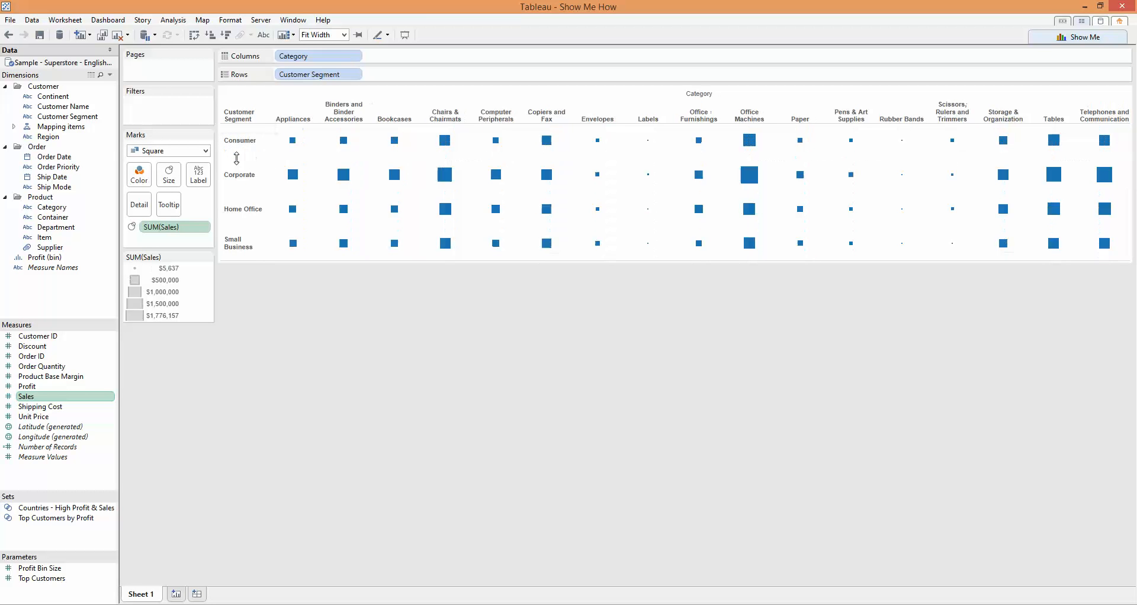
{"action": "mouse_move", "coordinate": [810, 234]}
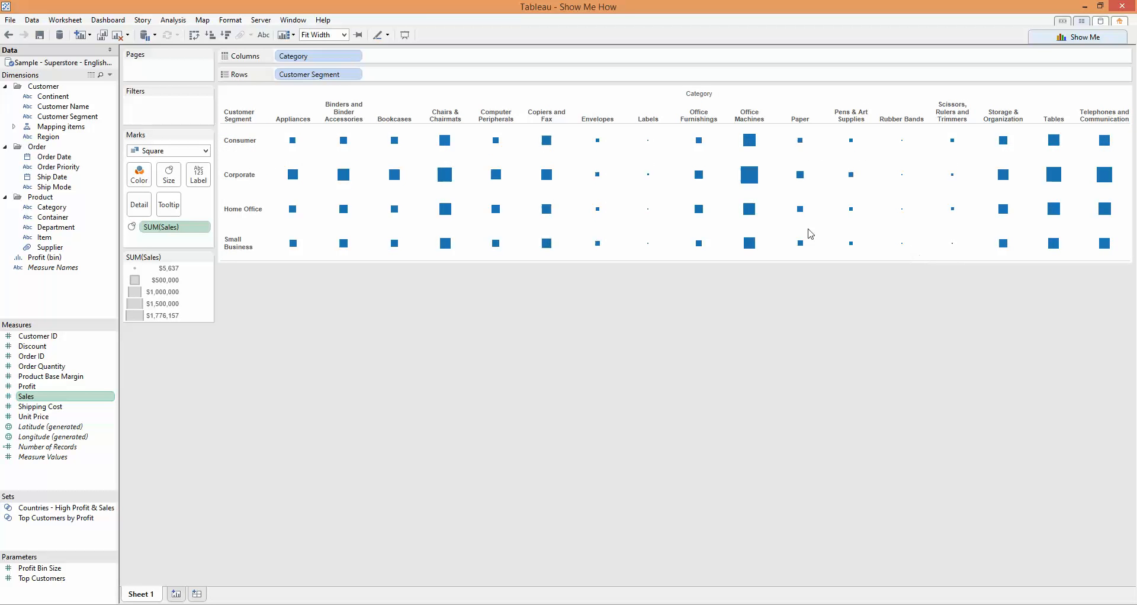
{"action": "mouse_move", "coordinate": [720, 274]}
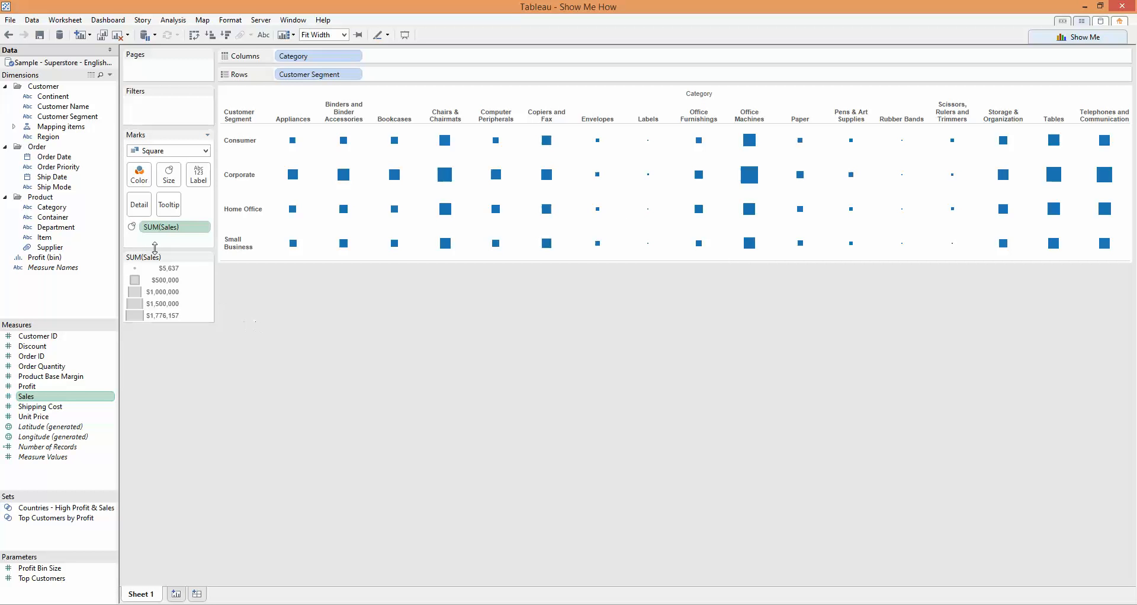
{"action": "mouse_move", "coordinate": [174, 227]}
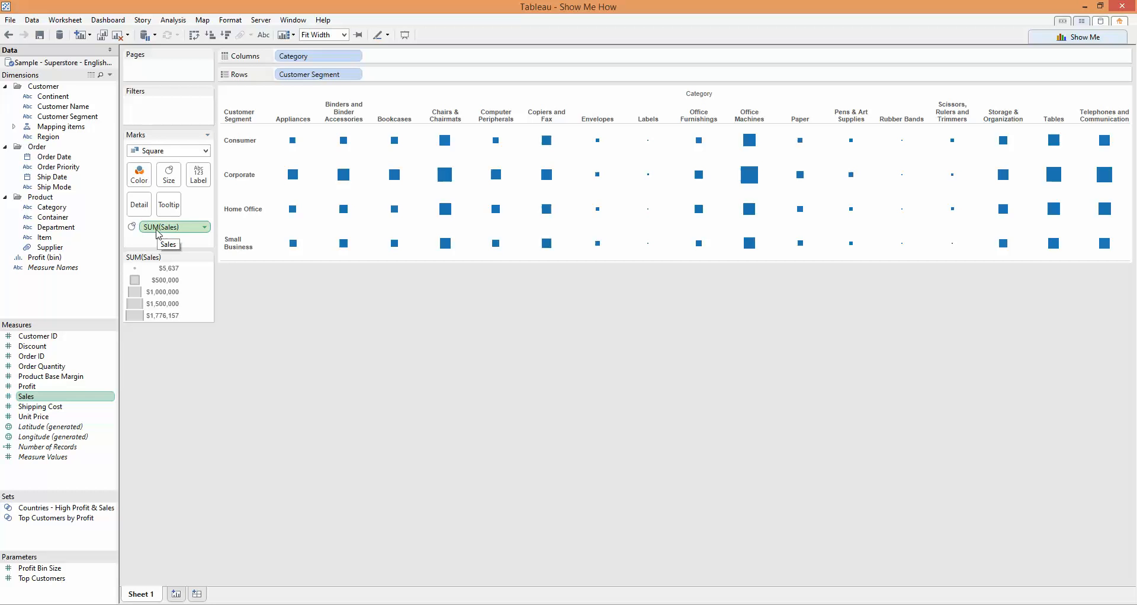
{"action": "mouse_move", "coordinate": [167, 304]}
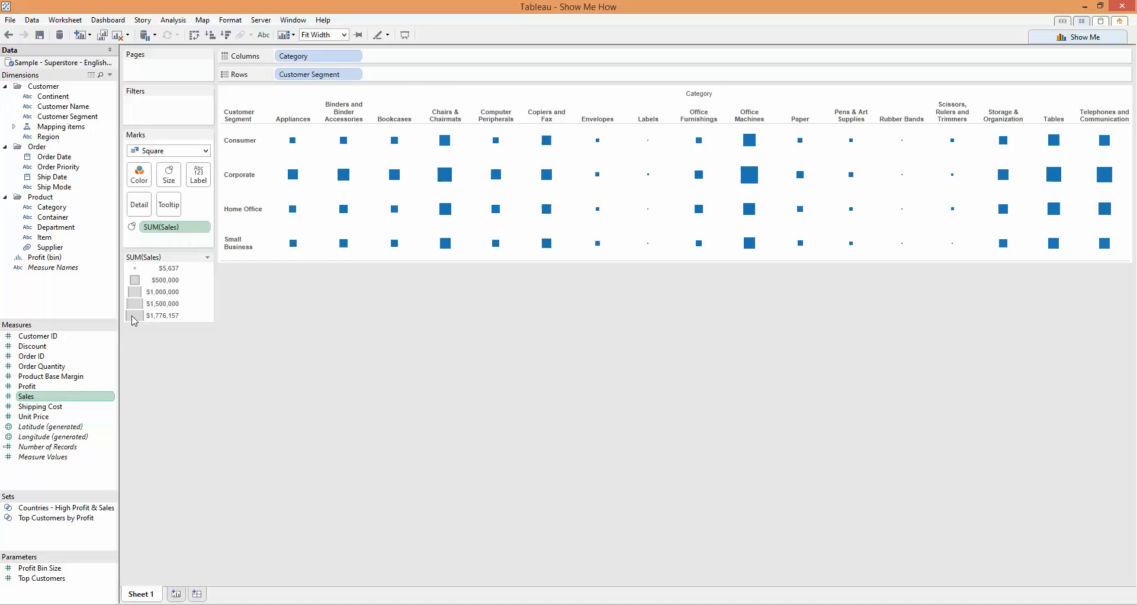
{"action": "mouse_move", "coordinate": [341, 198]}
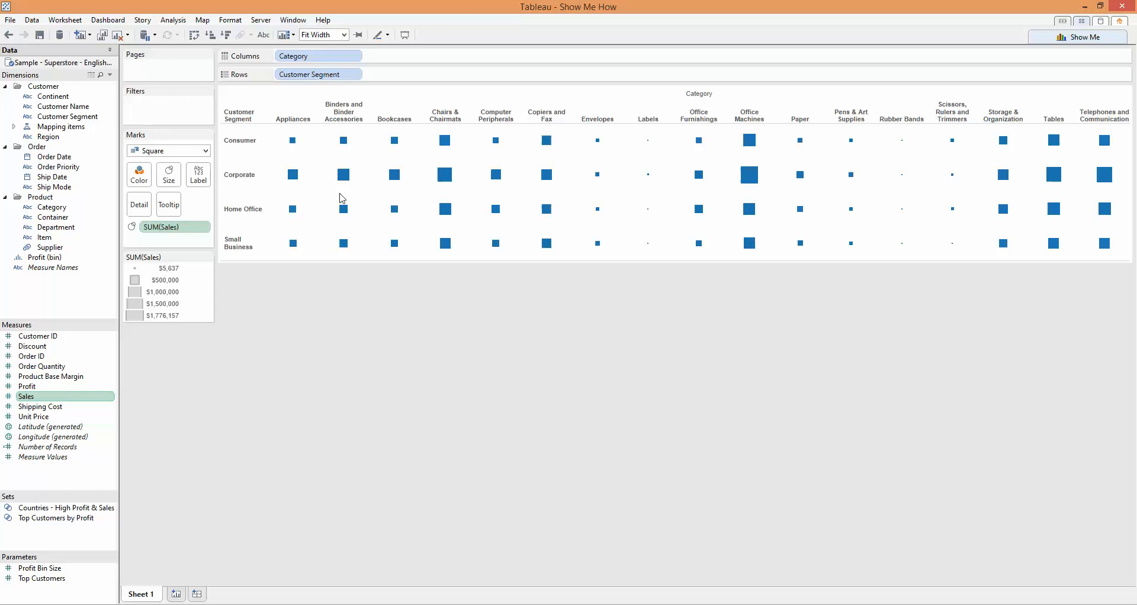
{"action": "mouse_move", "coordinate": [440, 323]}
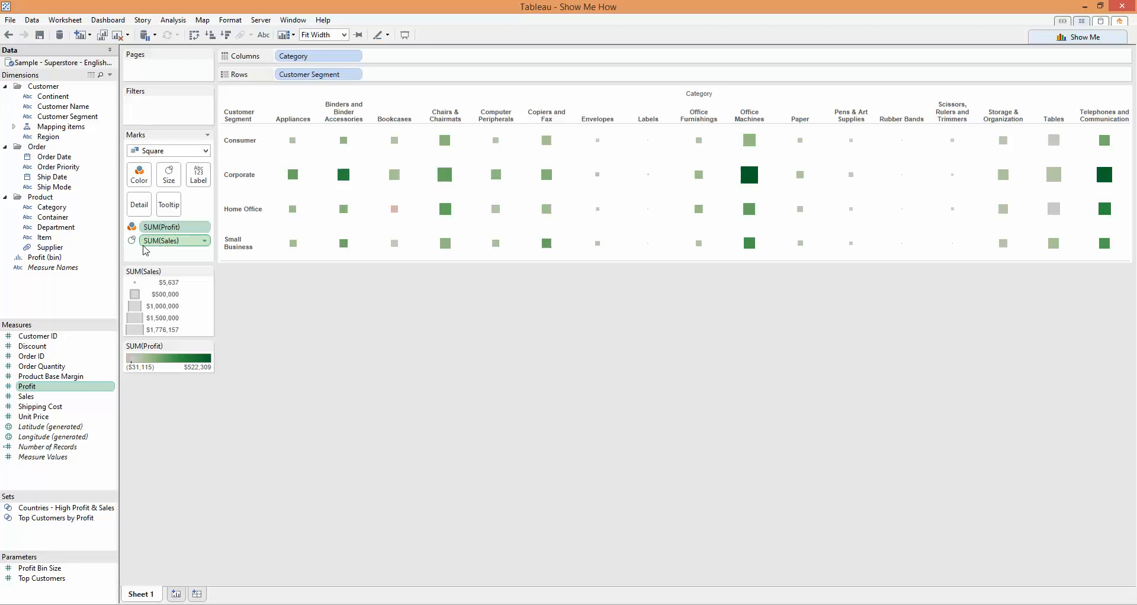
Open the role menu for the SUM(Sales) field on the Marks card
{"action": "left_click", "coordinate": [205, 240]}
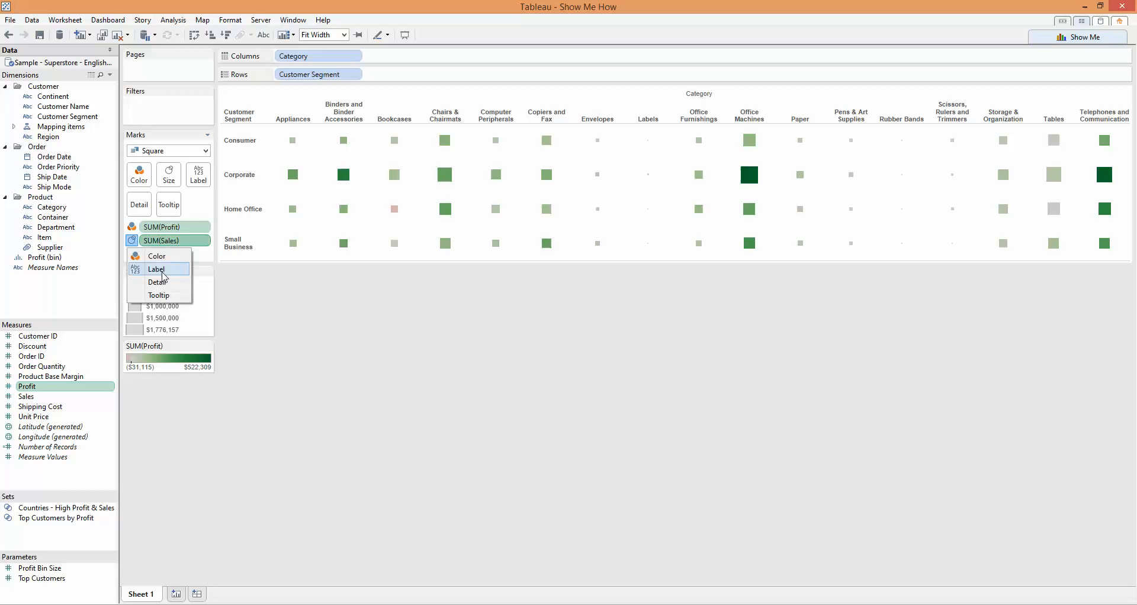
Reassign Marks roles: SUM(Profit) to Size and SUM(Sales) to Color
{"action": "left_click", "coordinate": [155, 256]}
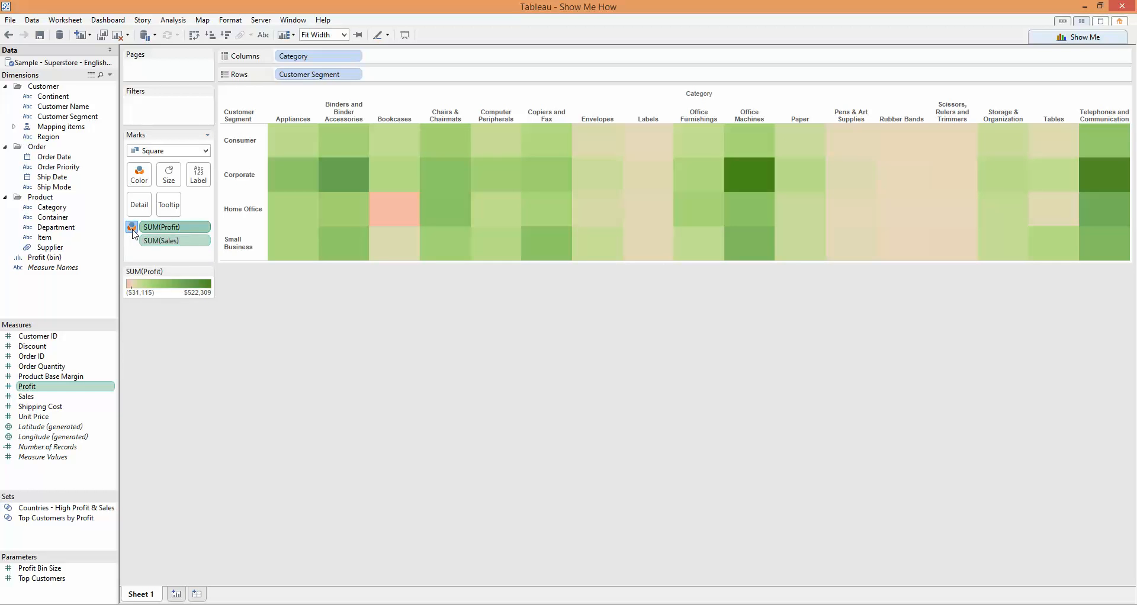
{"action": "left_click", "coordinate": [131, 226]}
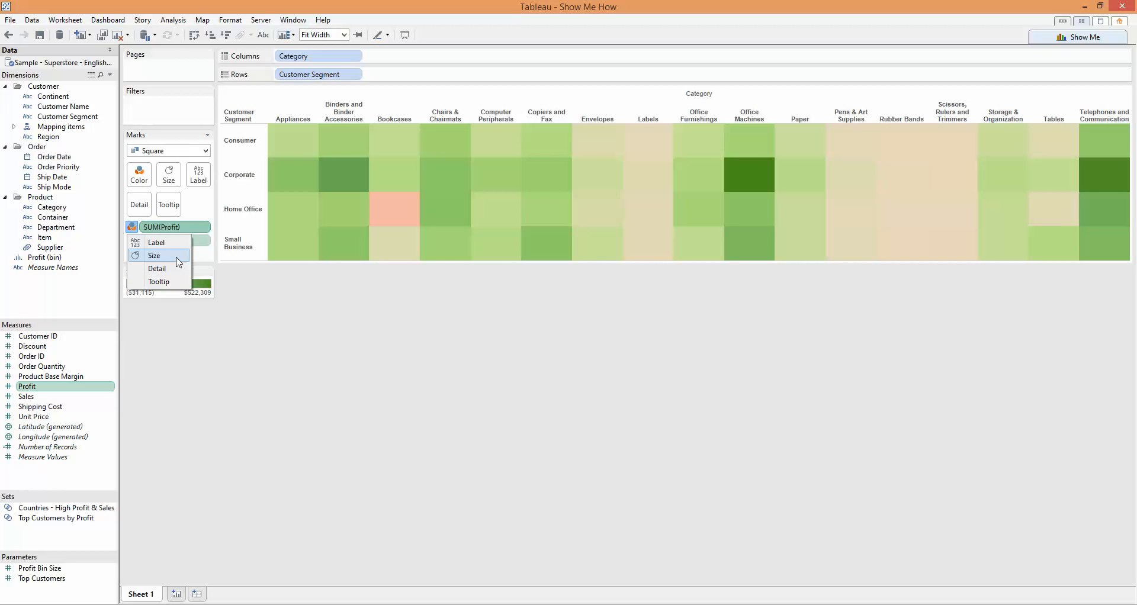
{"action": "left_click", "coordinate": [154, 256]}
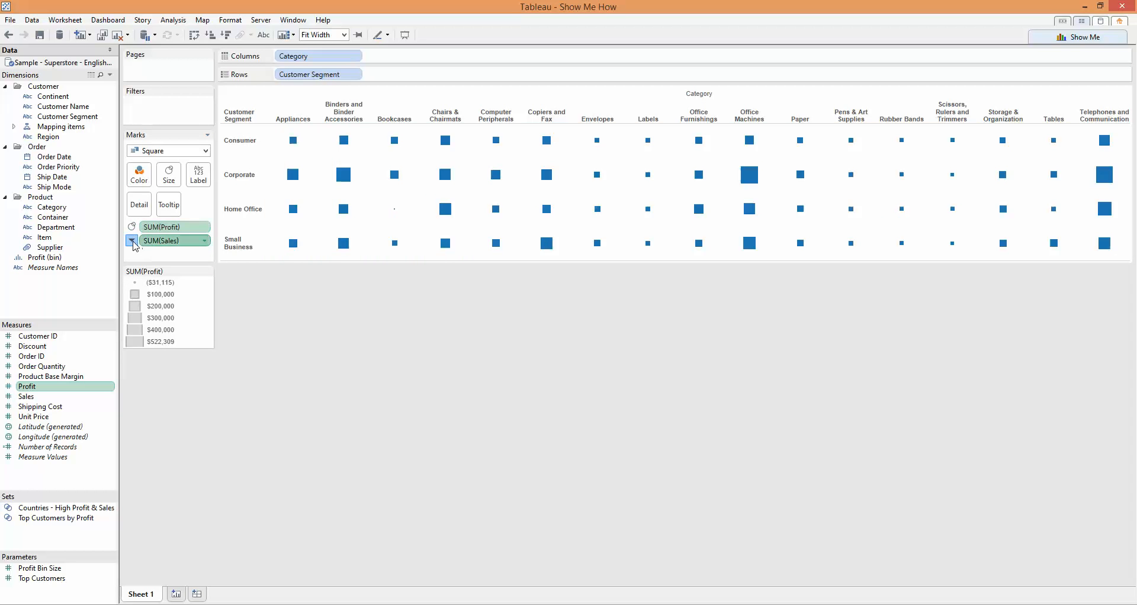
{"action": "left_click", "coordinate": [132, 240]}
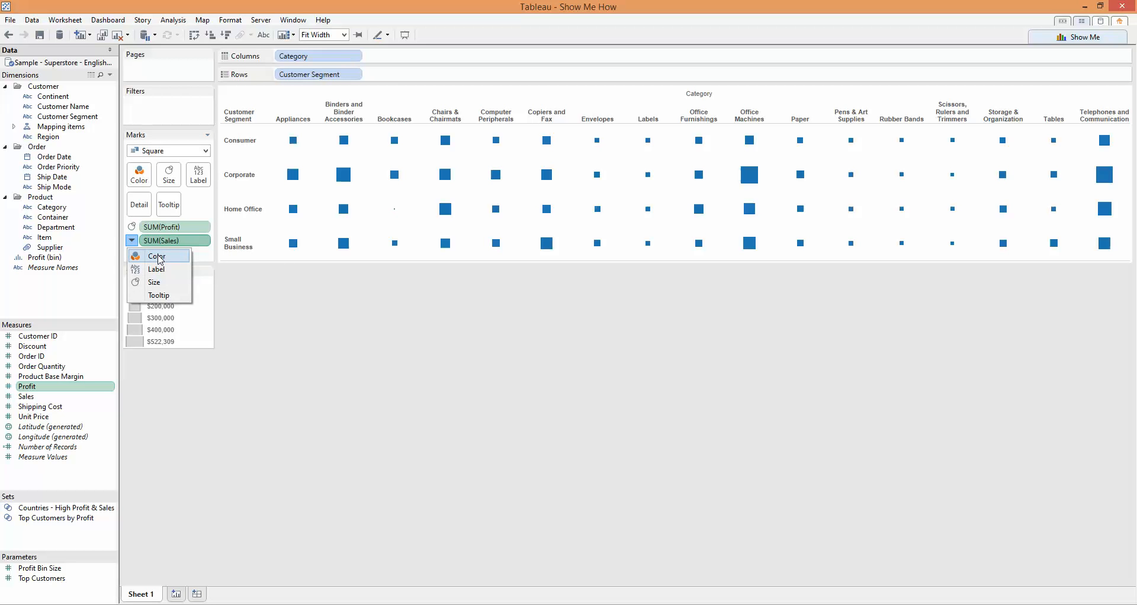
{"action": "left_click", "coordinate": [156, 256]}
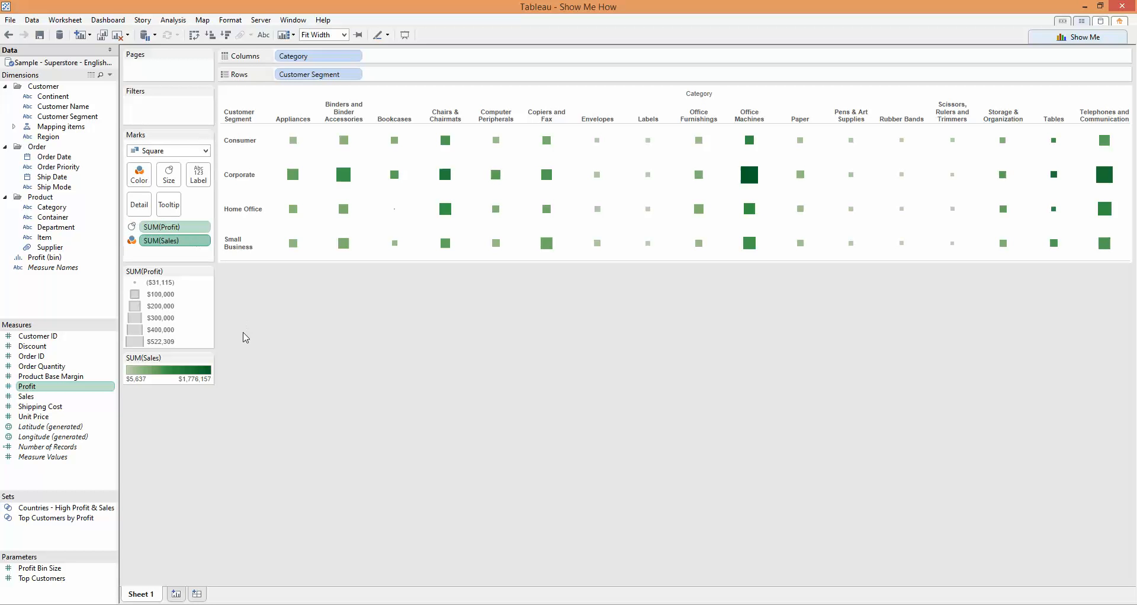
{"action": "mouse_move", "coordinate": [749, 174]}
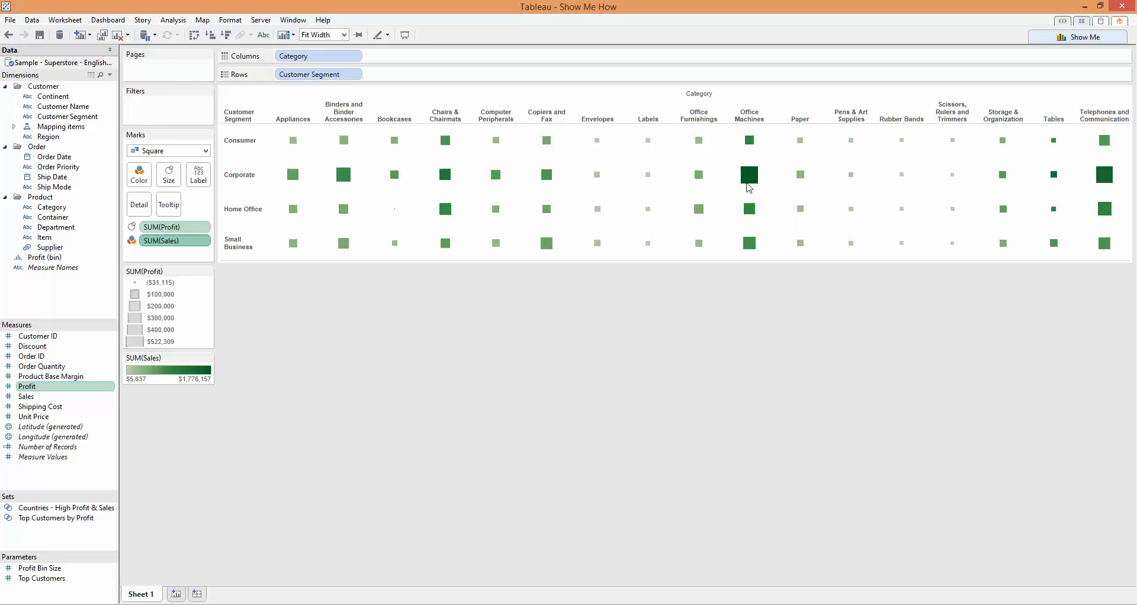
{"action": "mouse_move", "coordinate": [817, 205]}
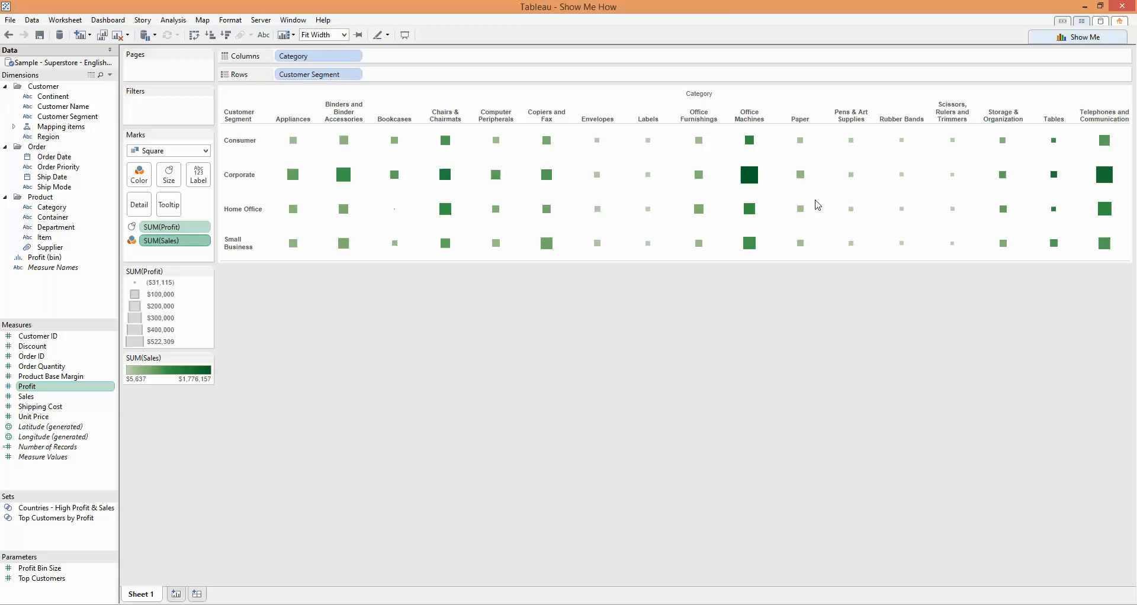
{"action": "mouse_move", "coordinate": [584, 185]}
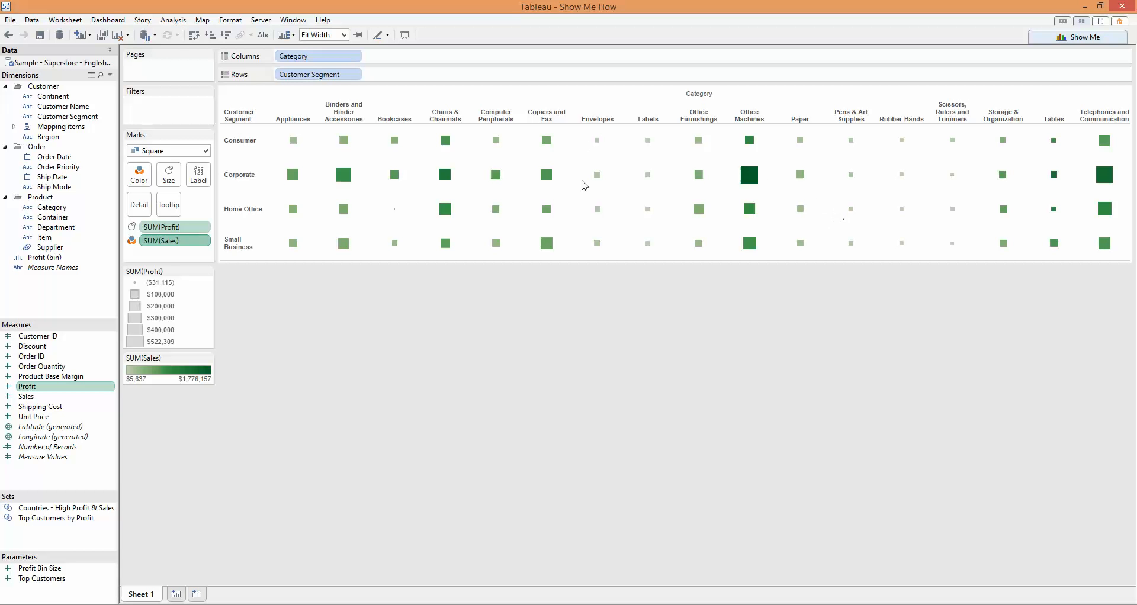
{"action": "mouse_move", "coordinate": [168, 246]}
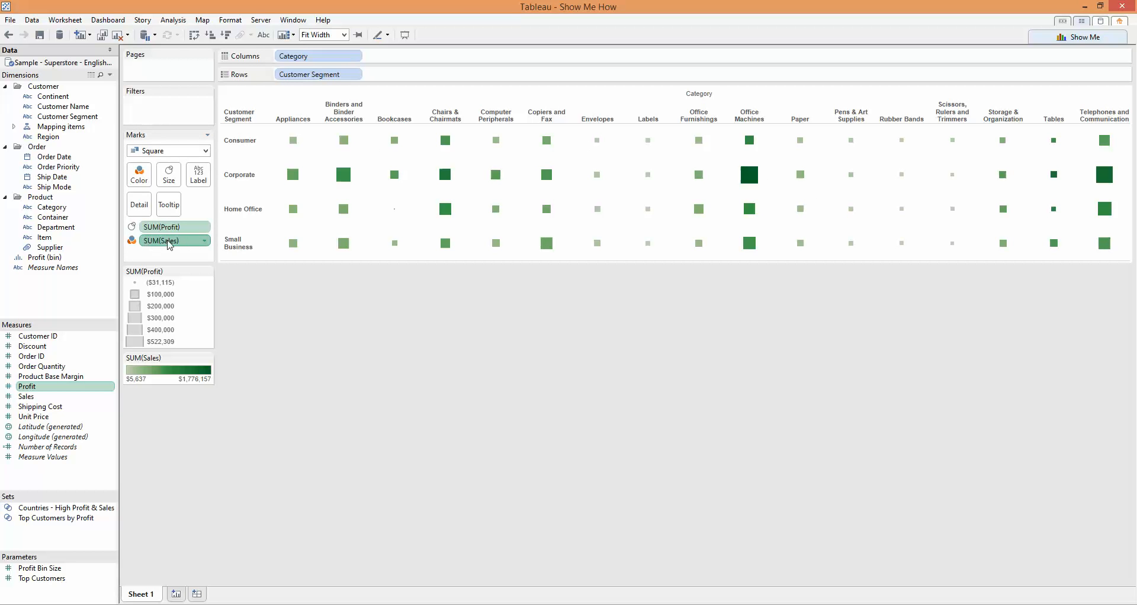
{"action": "mouse_move", "coordinate": [174, 226]}
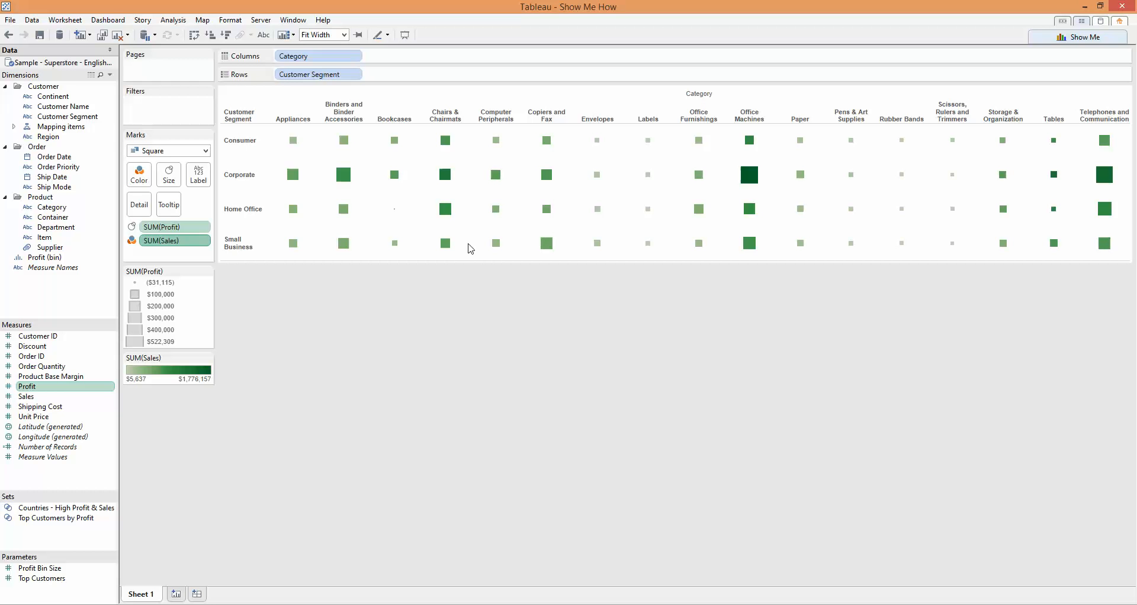
{"action": "mouse_move", "coordinate": [478, 262]}
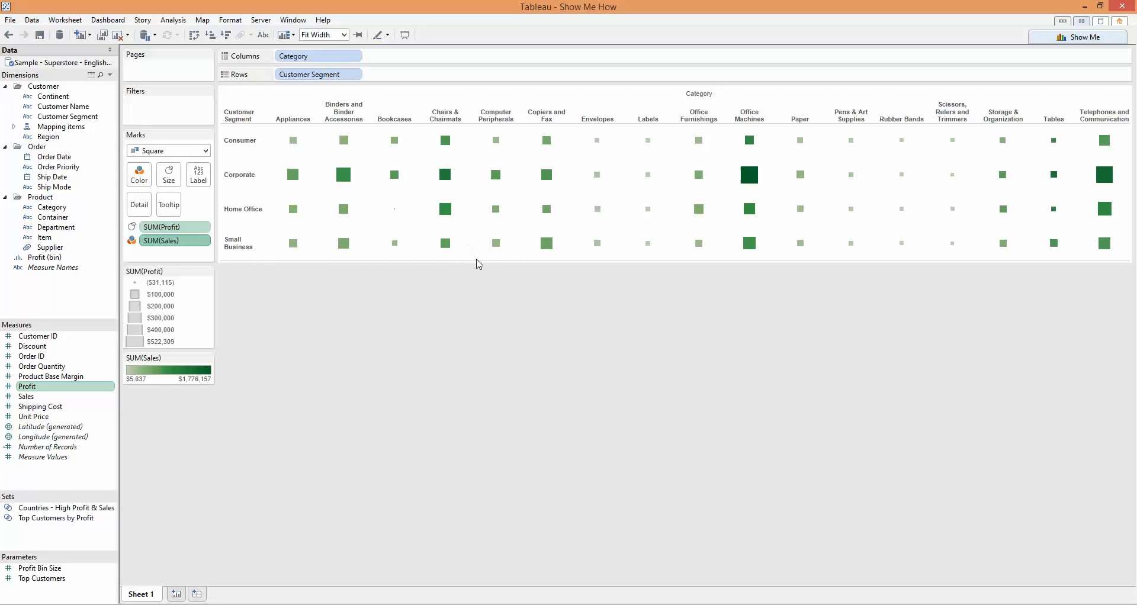
{"action": "mouse_move", "coordinate": [497, 256]}
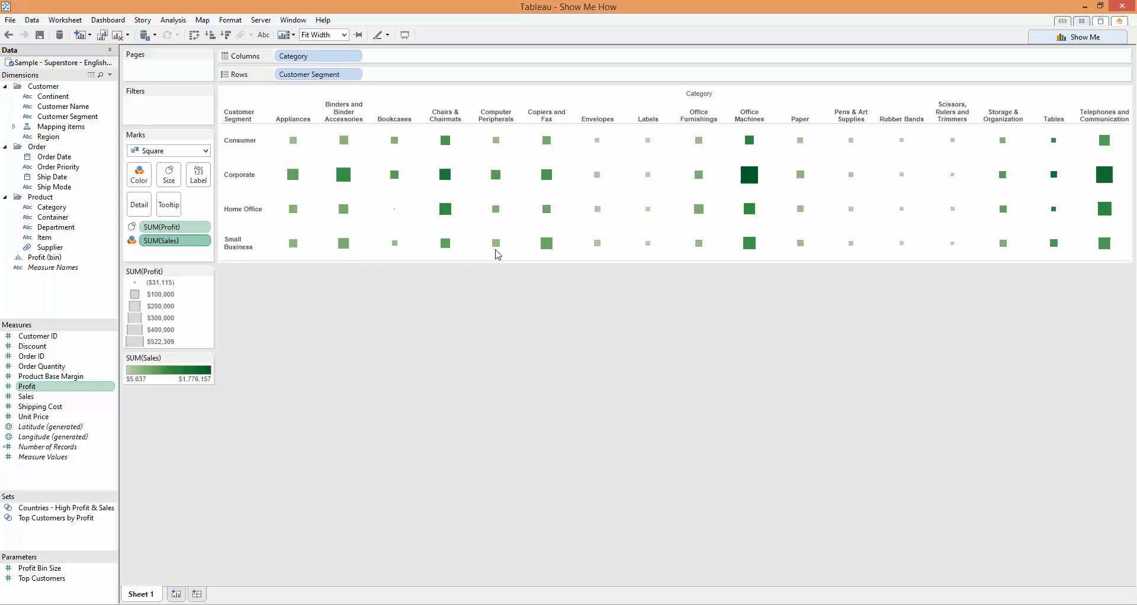
{"action": "mouse_move", "coordinate": [691, 244]}
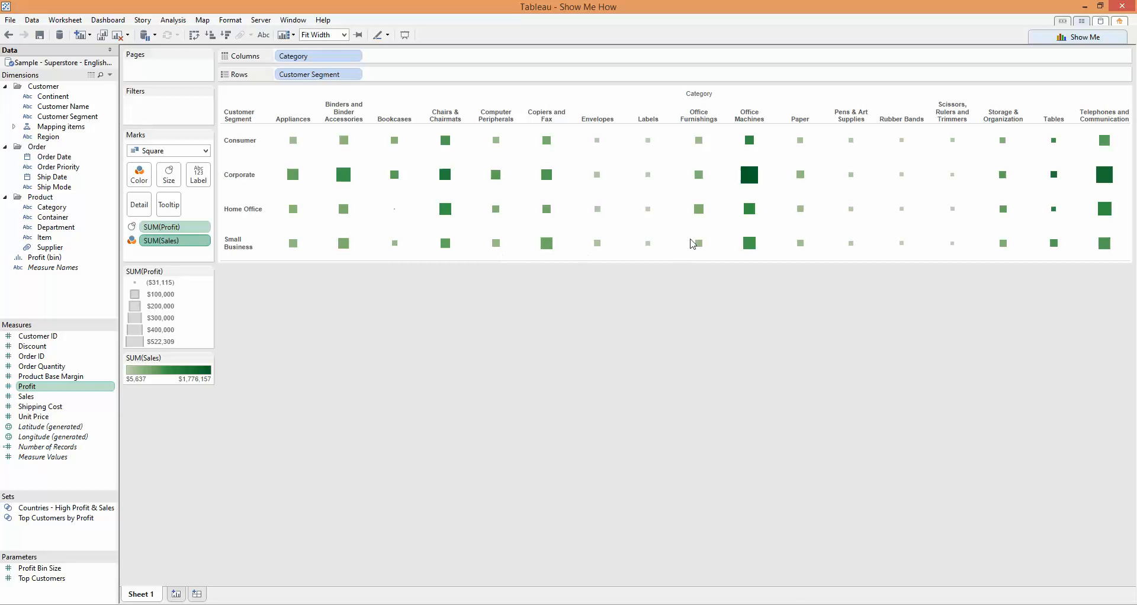
{"action": "mouse_move", "coordinate": [610, 288]}
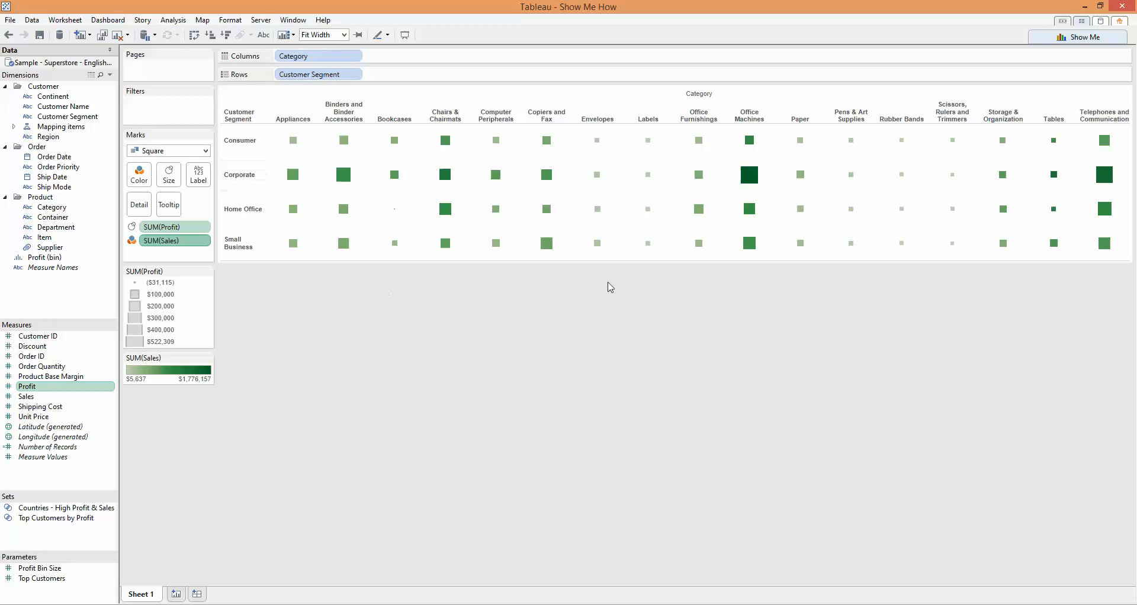
{"action": "mouse_move", "coordinate": [443, 182]}
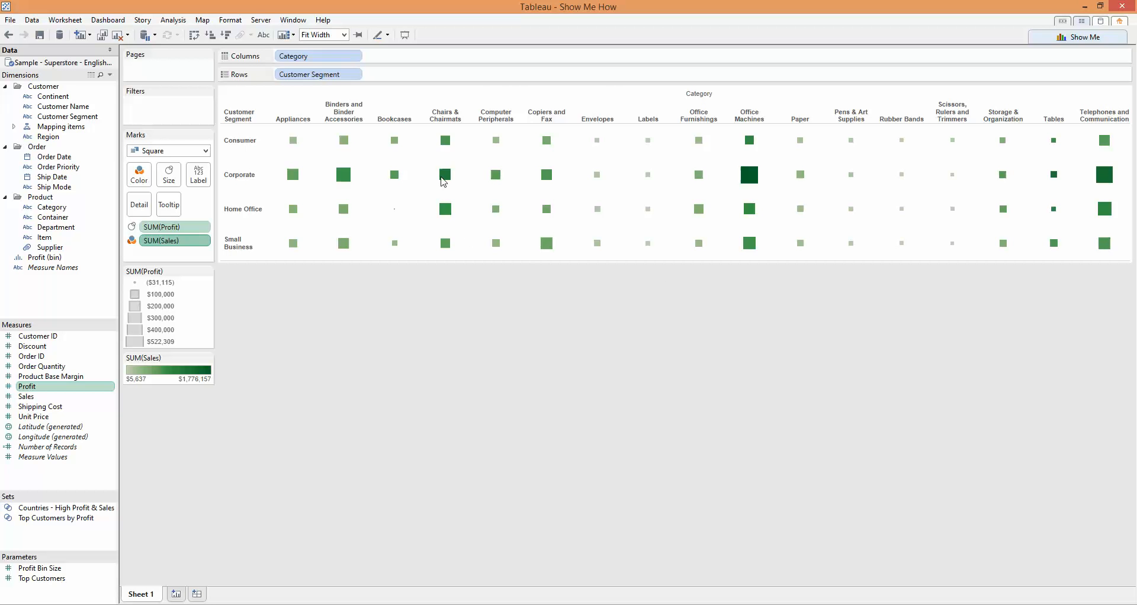
{"action": "mouse_move", "coordinate": [549, 321]}
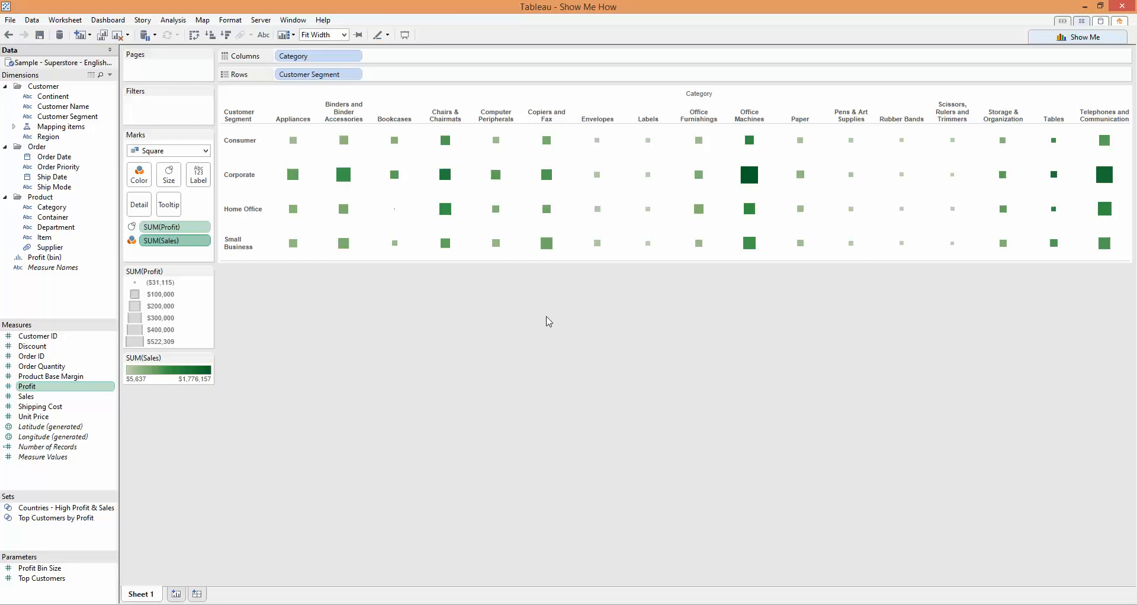
{"action": "mouse_move", "coordinate": [558, 282]}
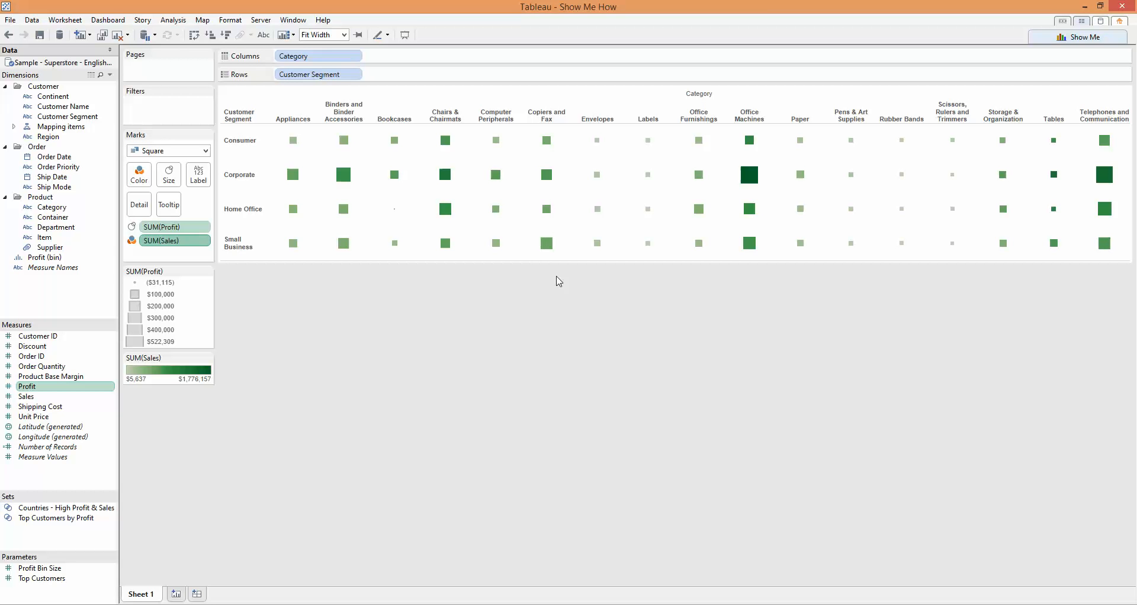
{"action": "mouse_move", "coordinate": [492, 271]}
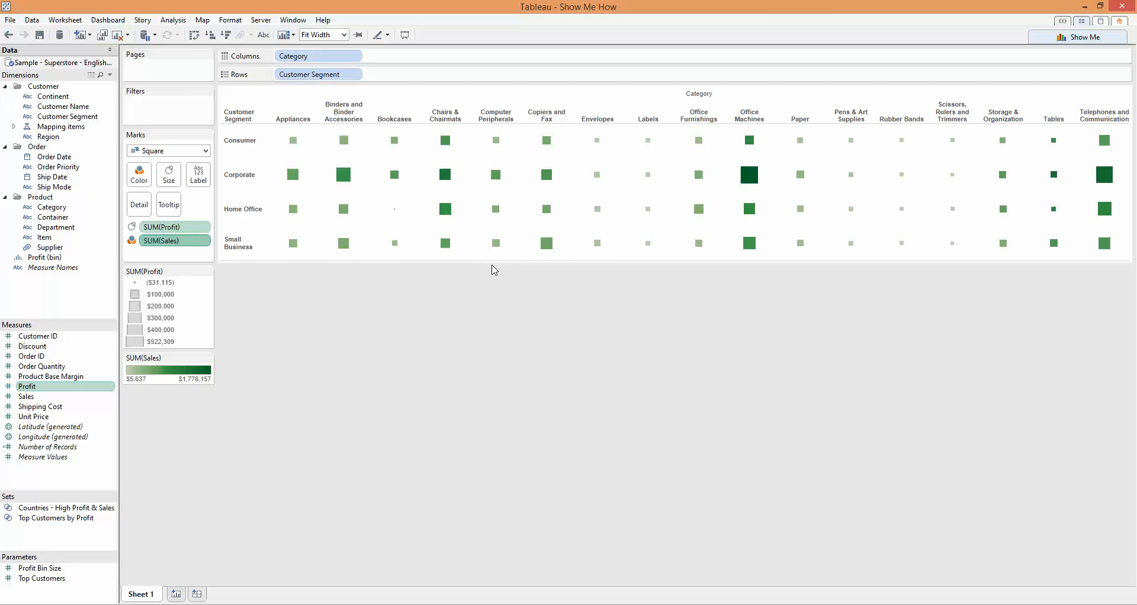
{"action": "mouse_move", "coordinate": [576, 296]}
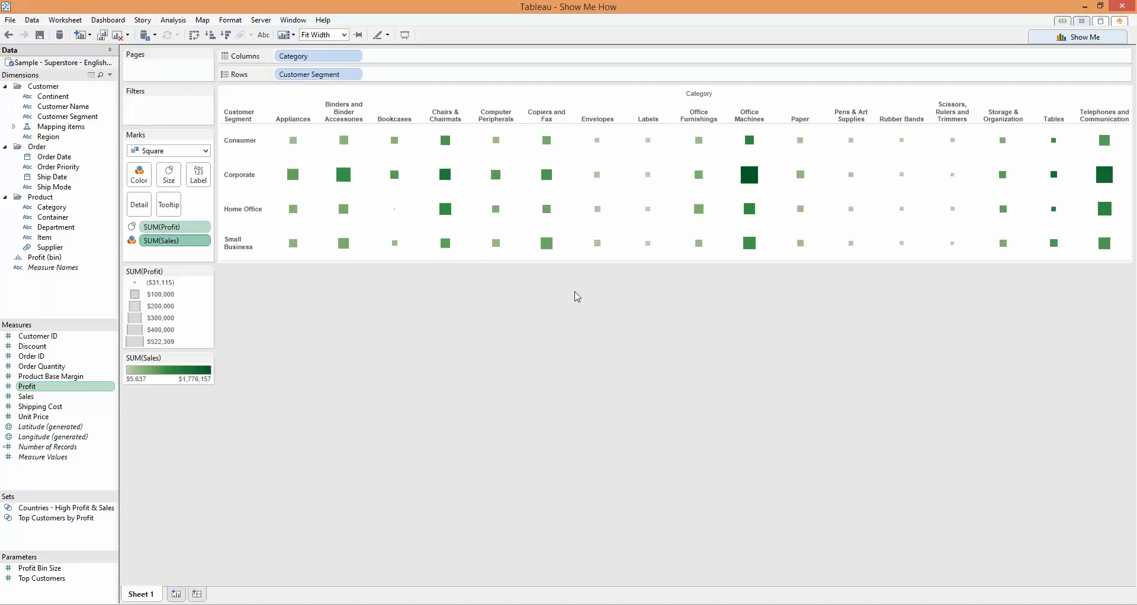
{"action": "mouse_move", "coordinate": [600, 245]}
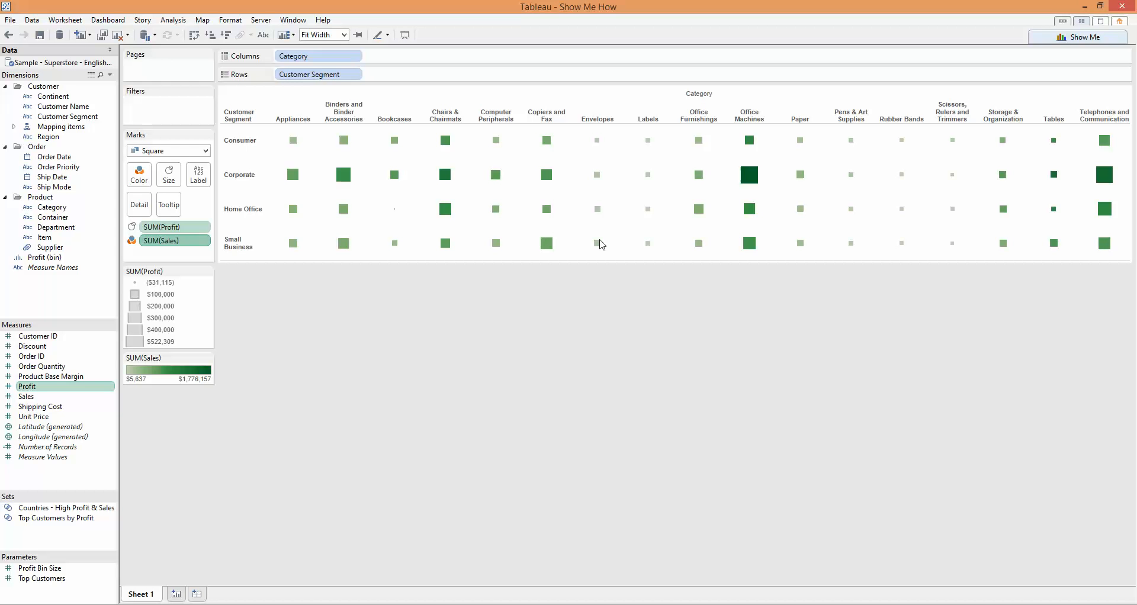
{"action": "mouse_move", "coordinate": [613, 244]}
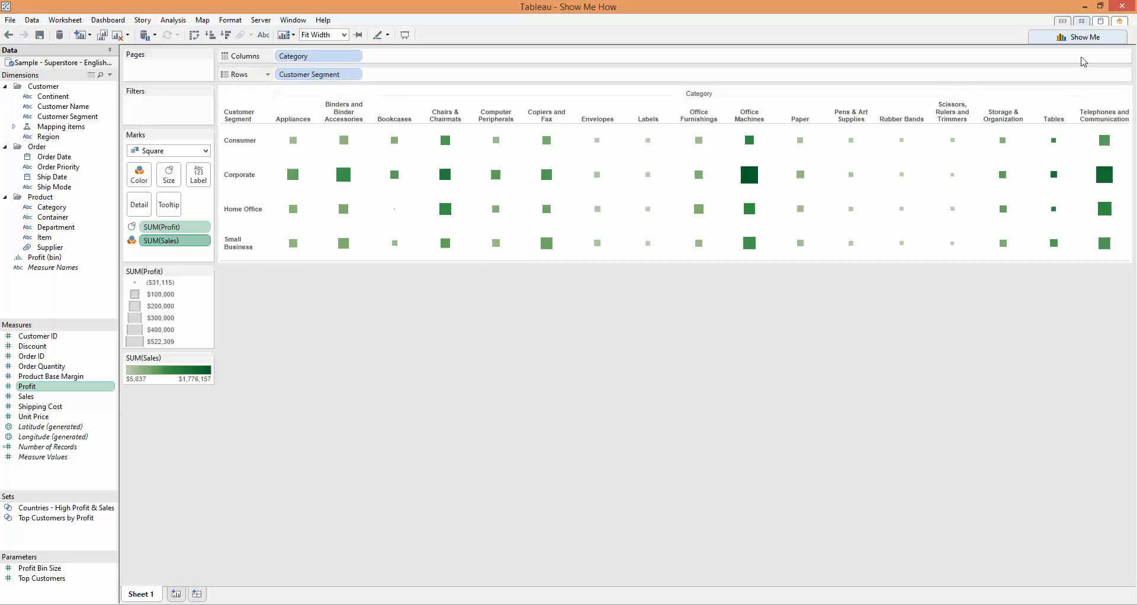
Open the Show Me chart gallery over the Profit-sized, Sales-coloured heat map
{"action": "left_click", "coordinate": [1079, 37]}
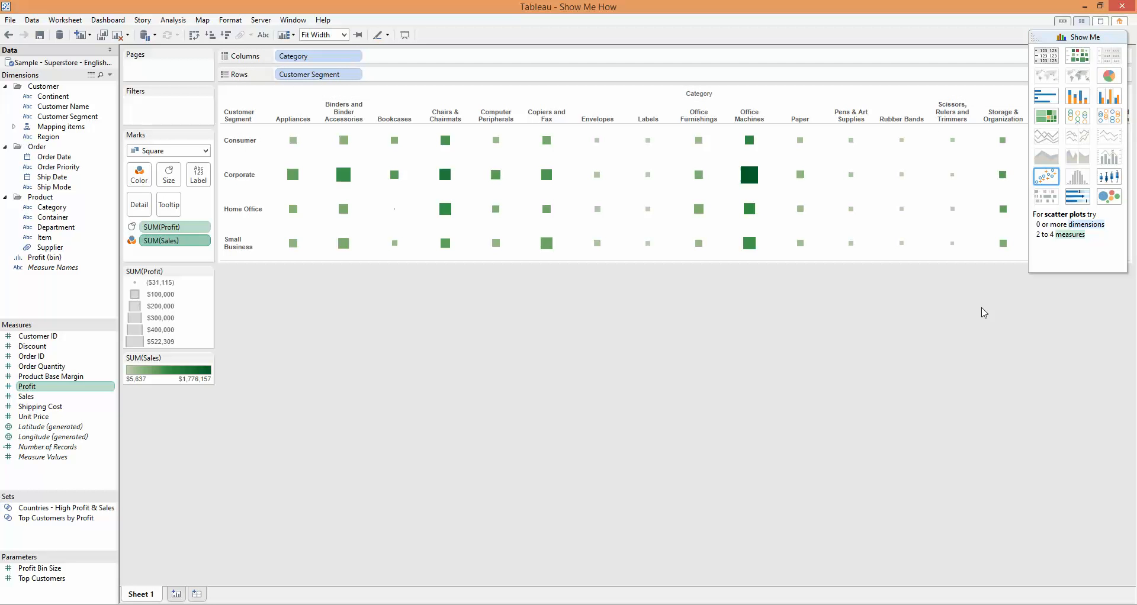
{"action": "mouse_move", "coordinate": [989, 512]}
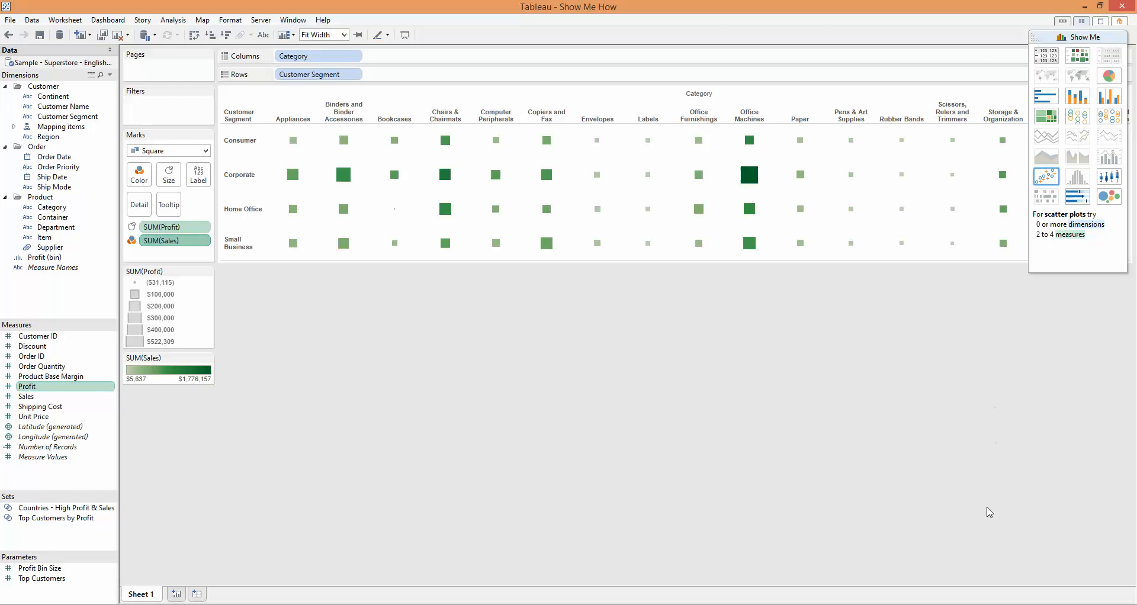